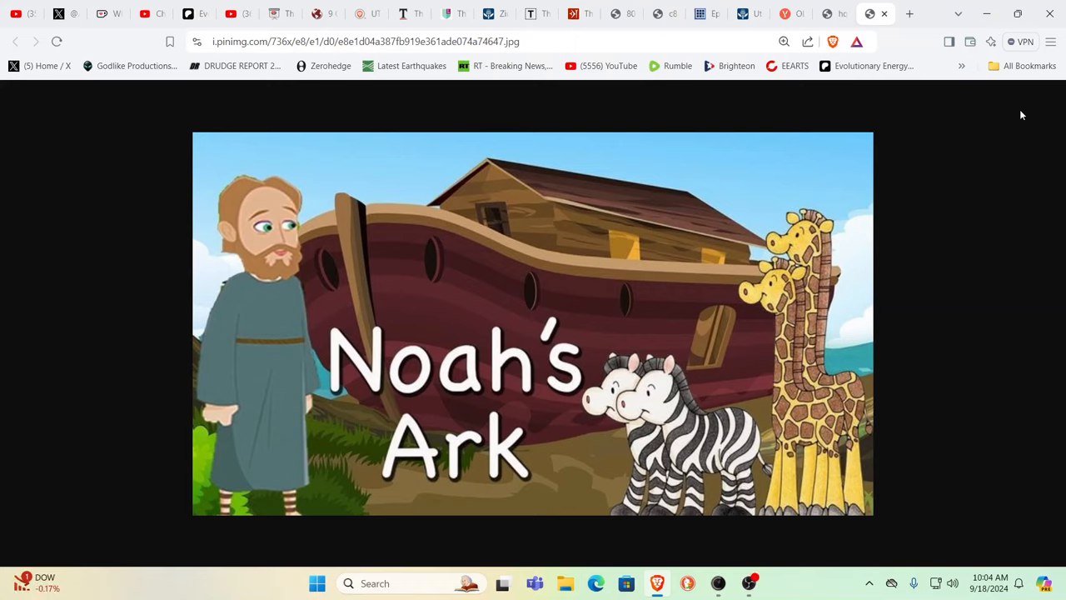
pyautogui.moveTo(1005, 106)
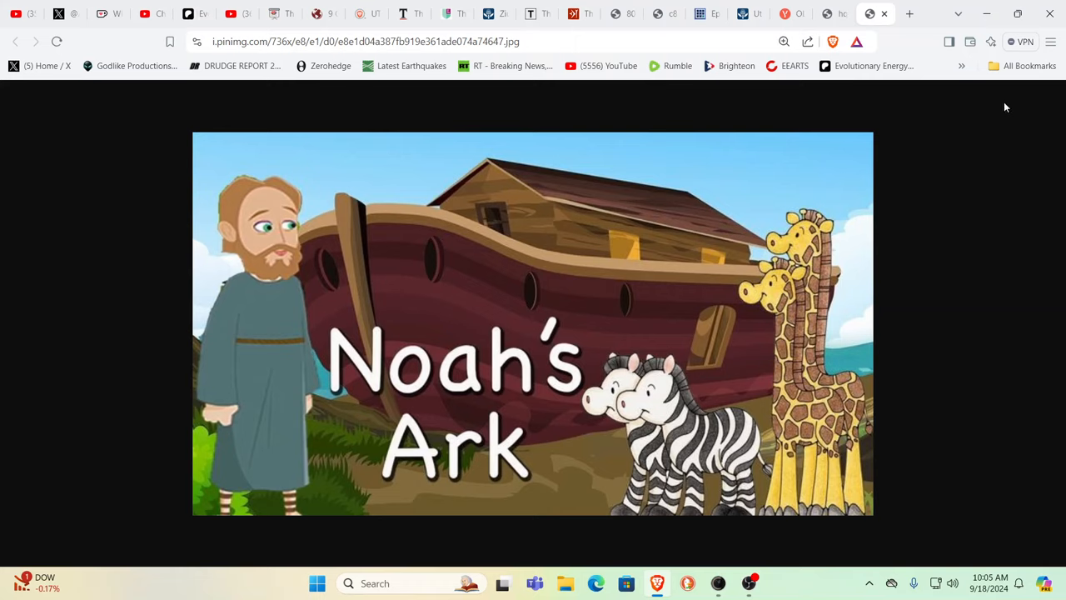
pyautogui.moveTo(930, 95)
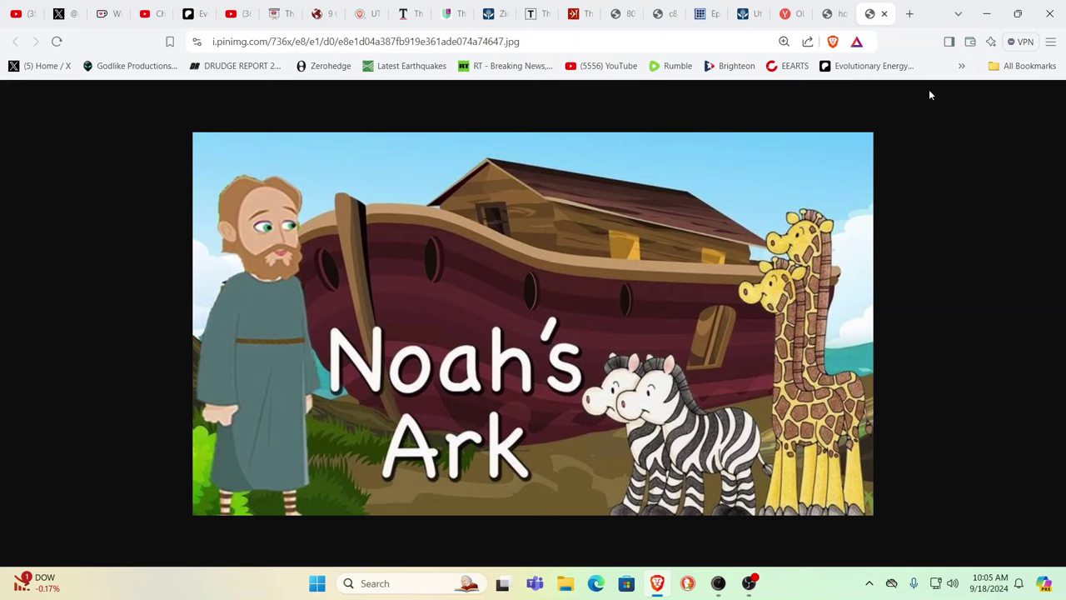
pyautogui.moveTo(944, 131)
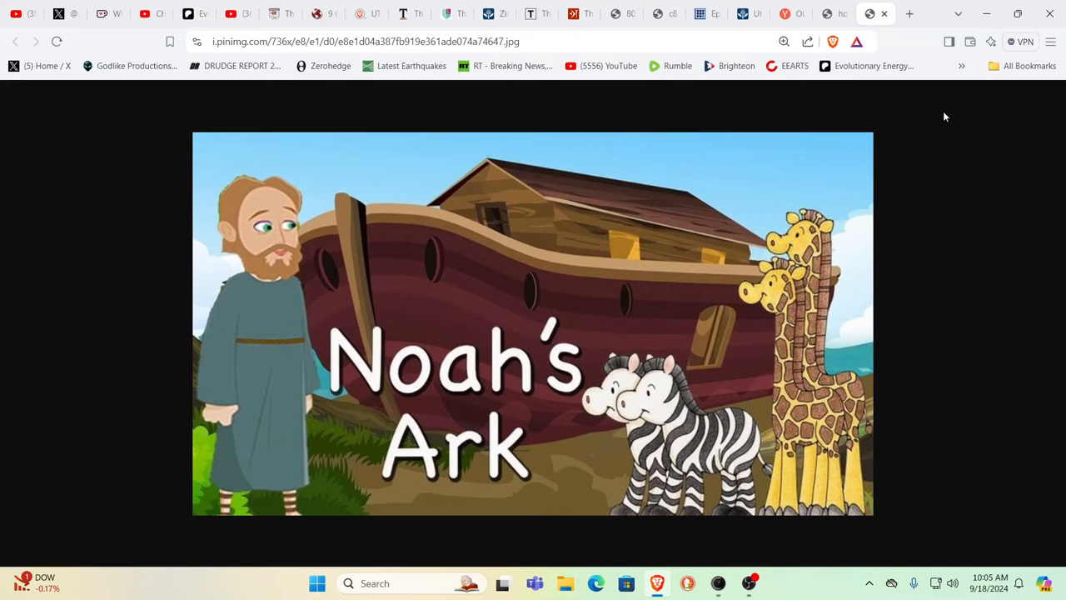
pyautogui.moveTo(899, 109)
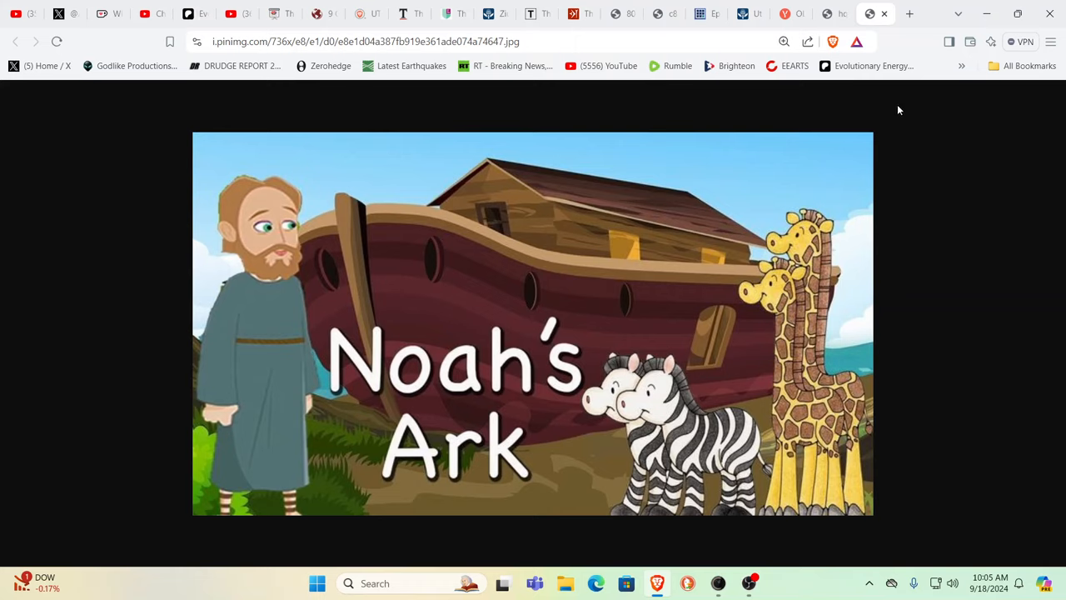
pyautogui.moveTo(929, 109)
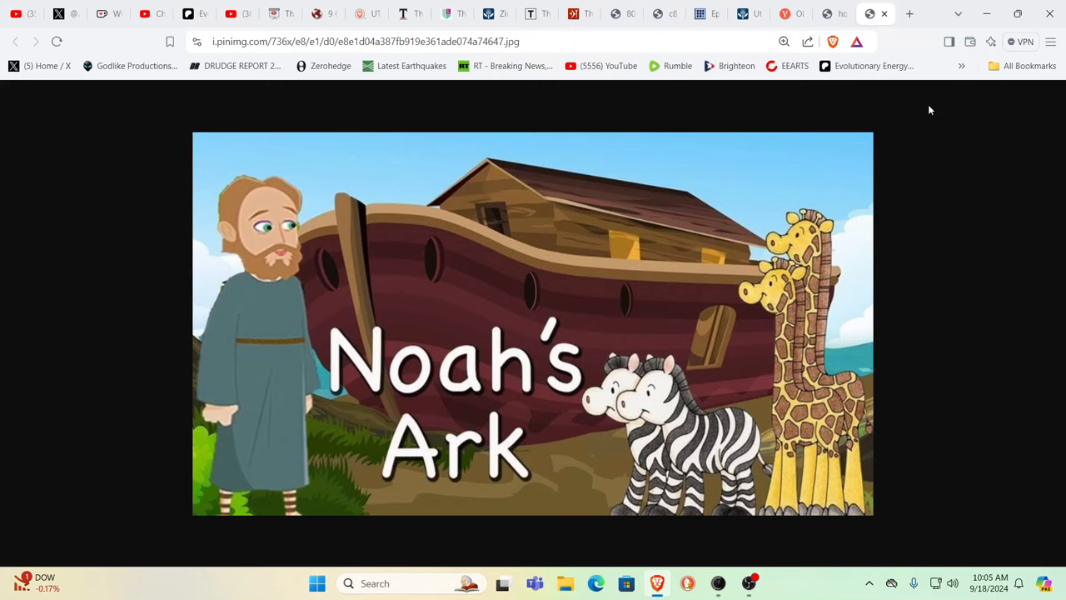
pyautogui.moveTo(834, 29)
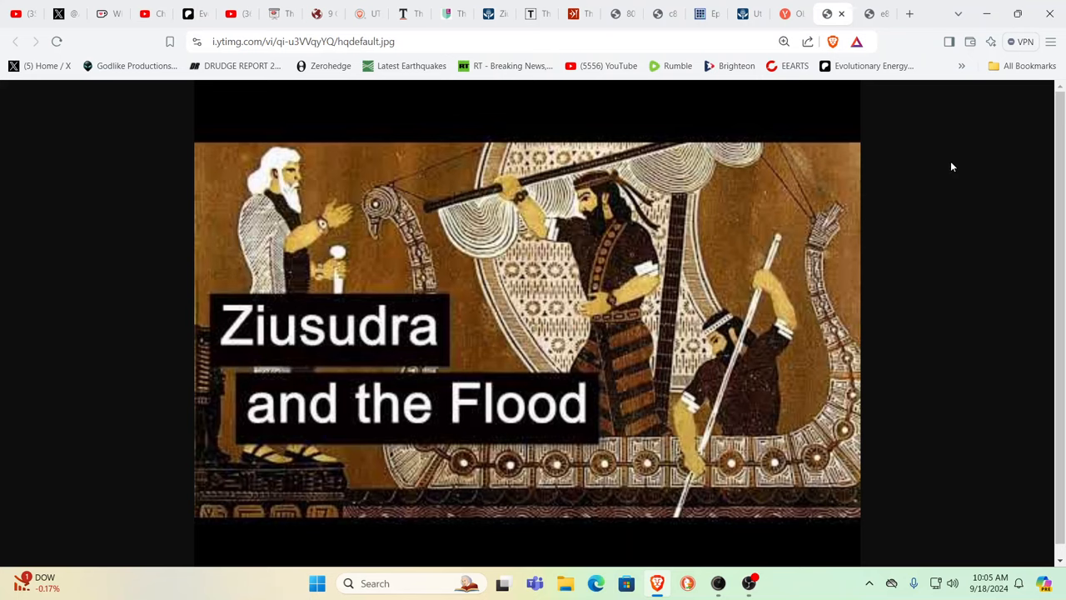
pyautogui.moveTo(945, 160)
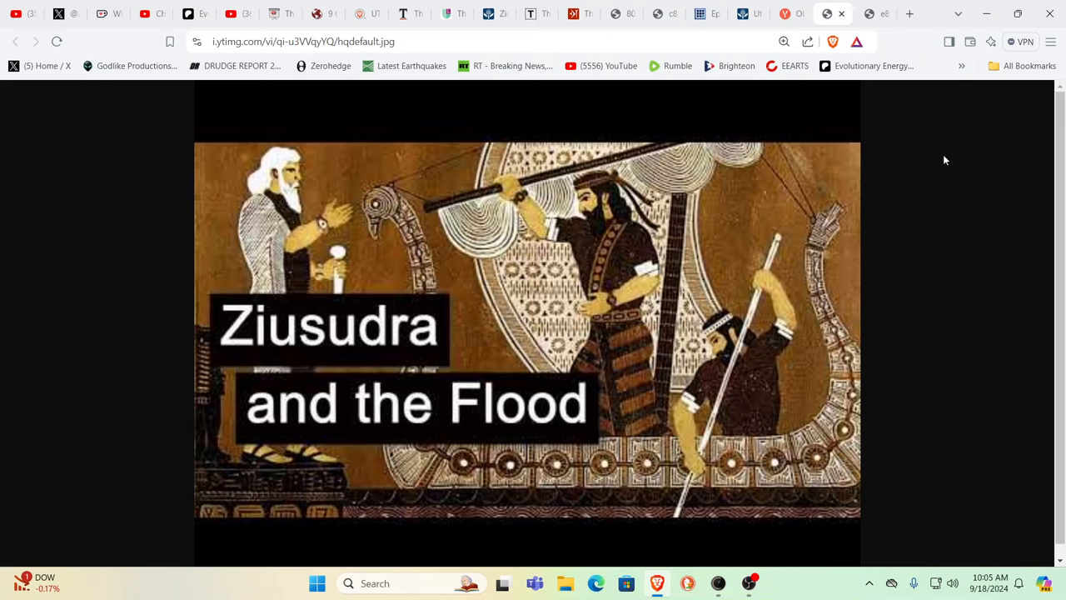
pyautogui.moveTo(934, 156)
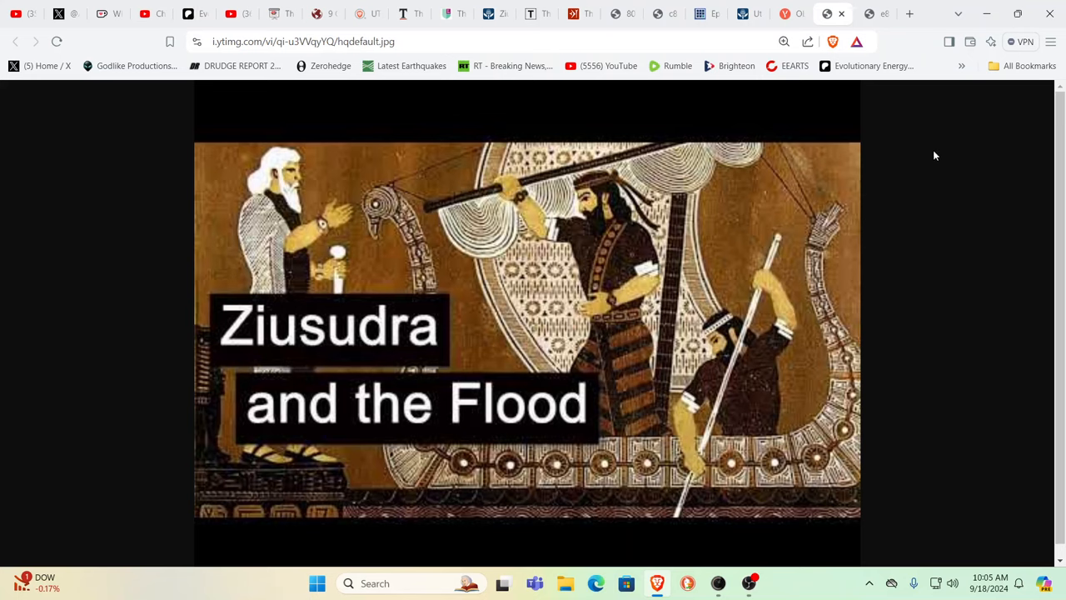
pyautogui.moveTo(790, 145)
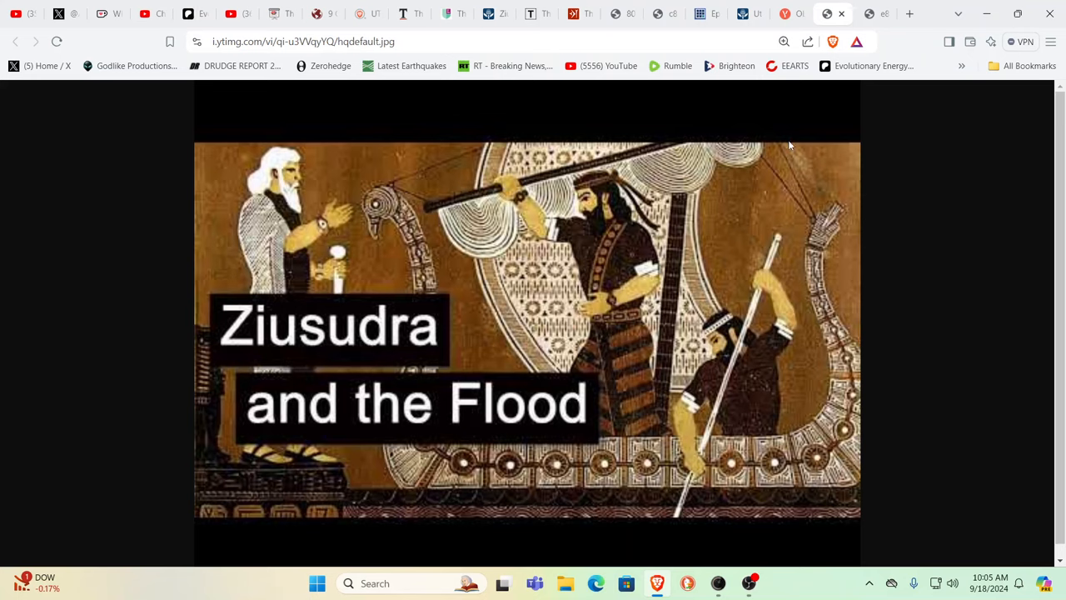
pyautogui.moveTo(837, 116)
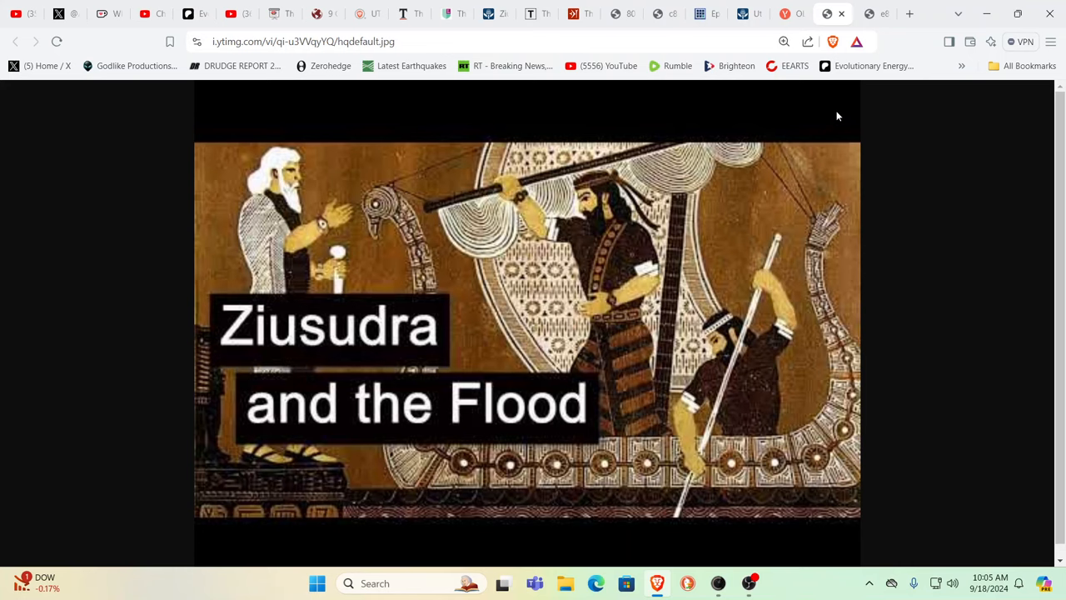
pyautogui.moveTo(778, 103)
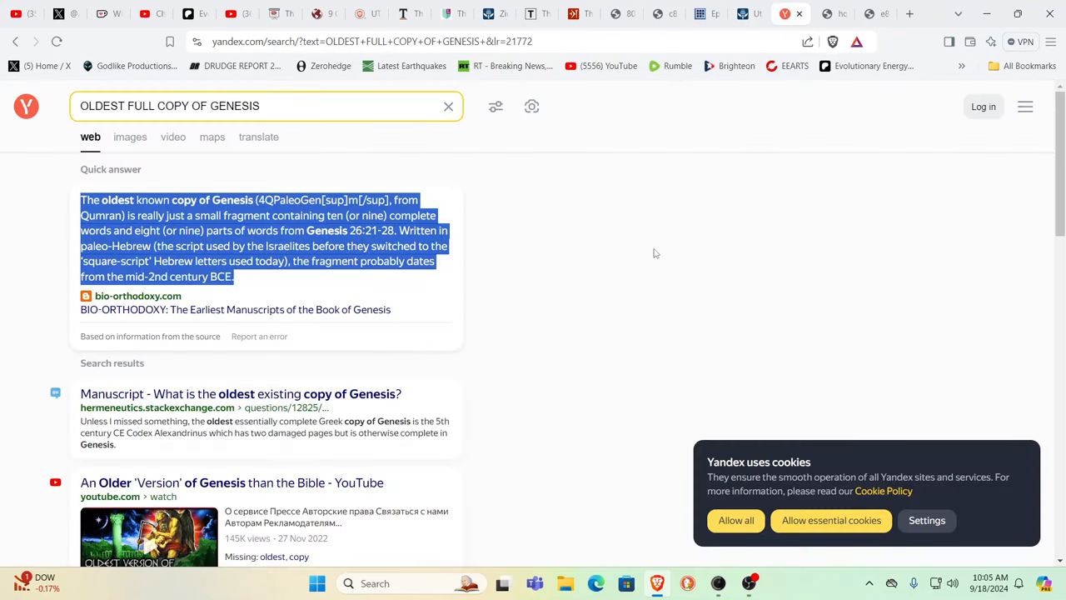
pyautogui.moveTo(635, 268)
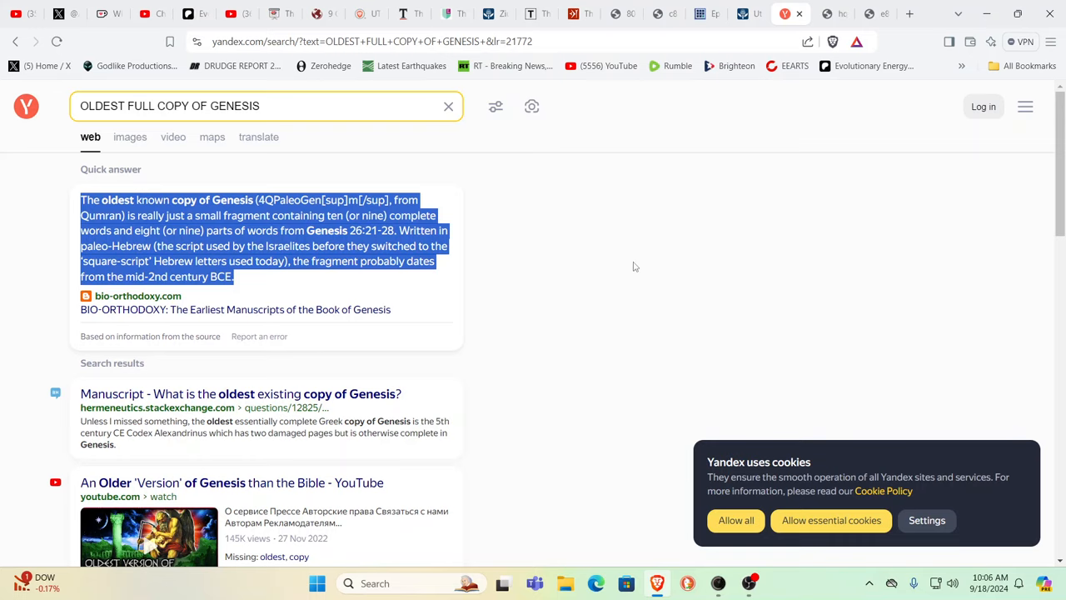
pyautogui.moveTo(654, 252)
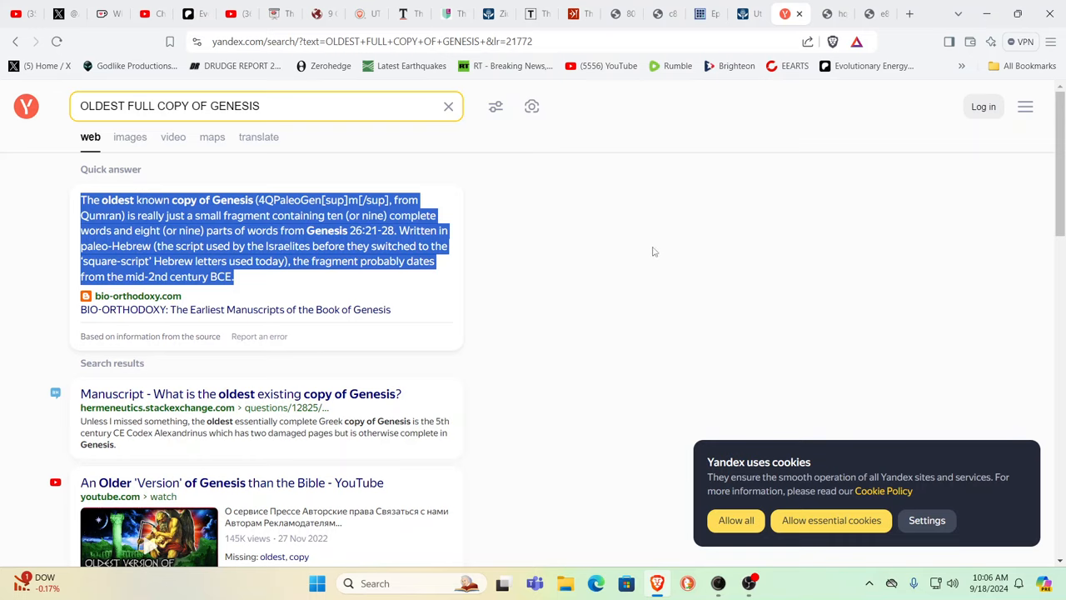
pyautogui.moveTo(775, 163)
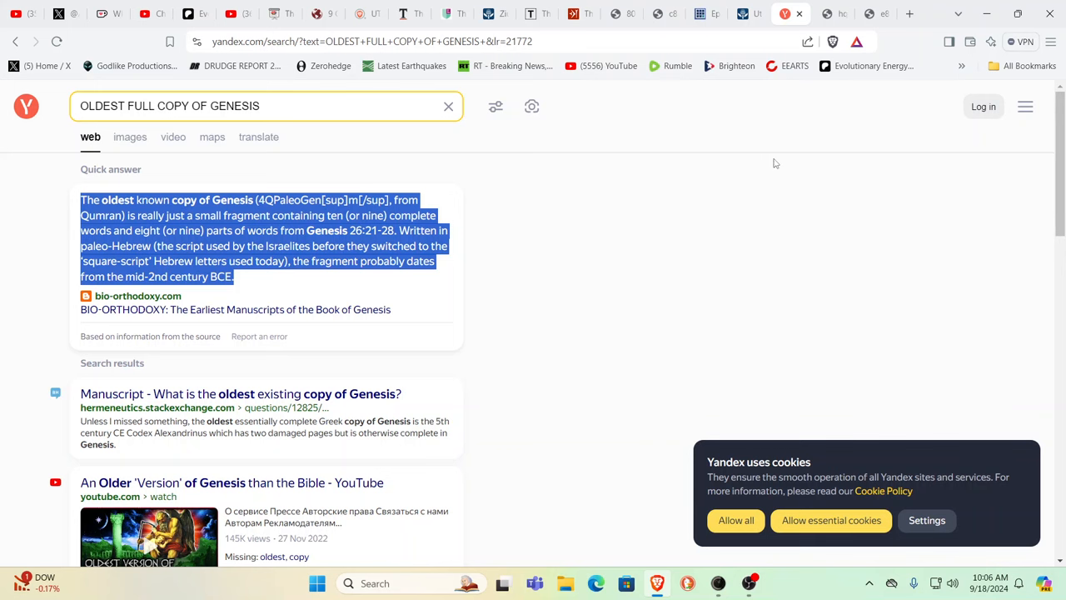
pyautogui.moveTo(745, 27)
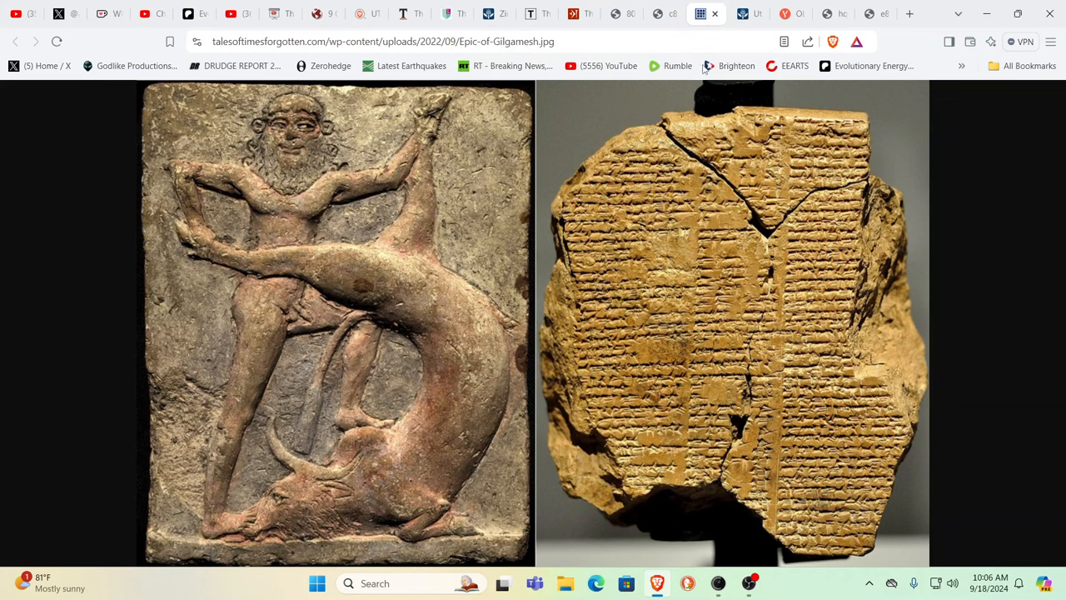
pyautogui.moveTo(472, 259)
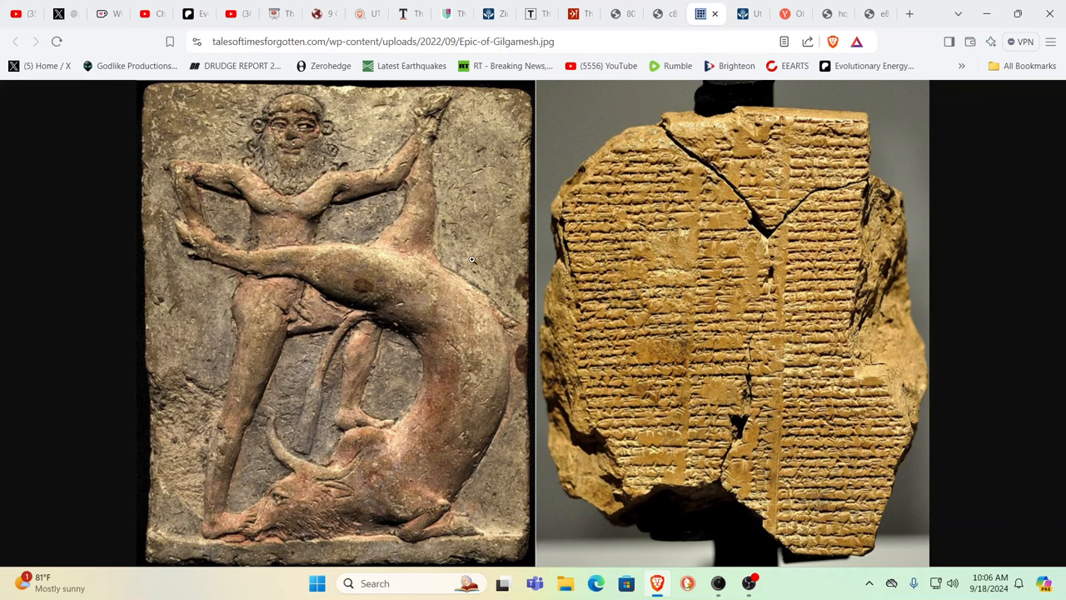
pyautogui.moveTo(691, 292)
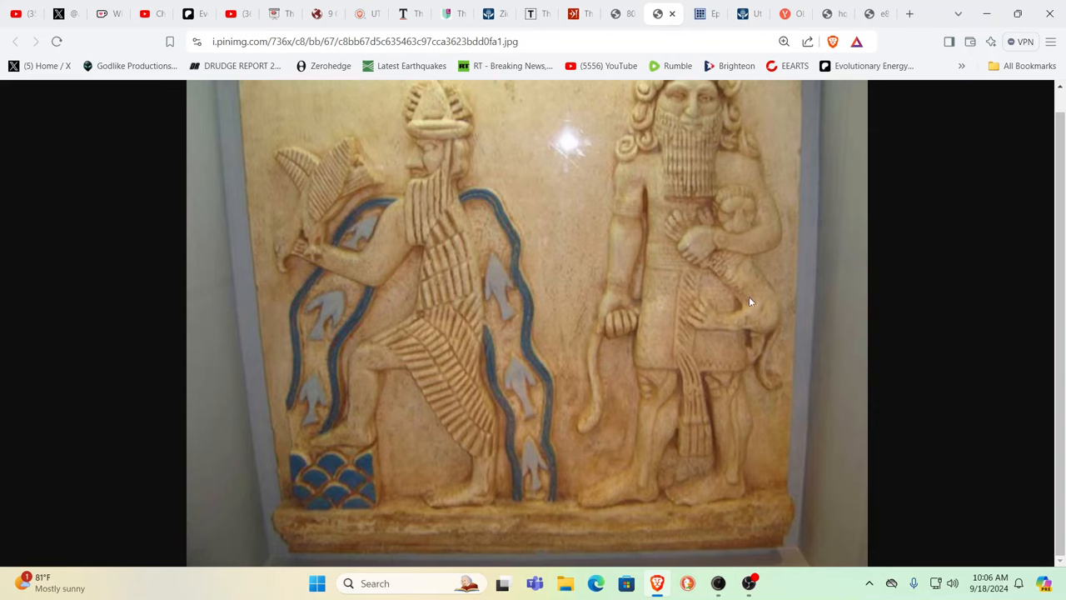
pyautogui.moveTo(713, 247)
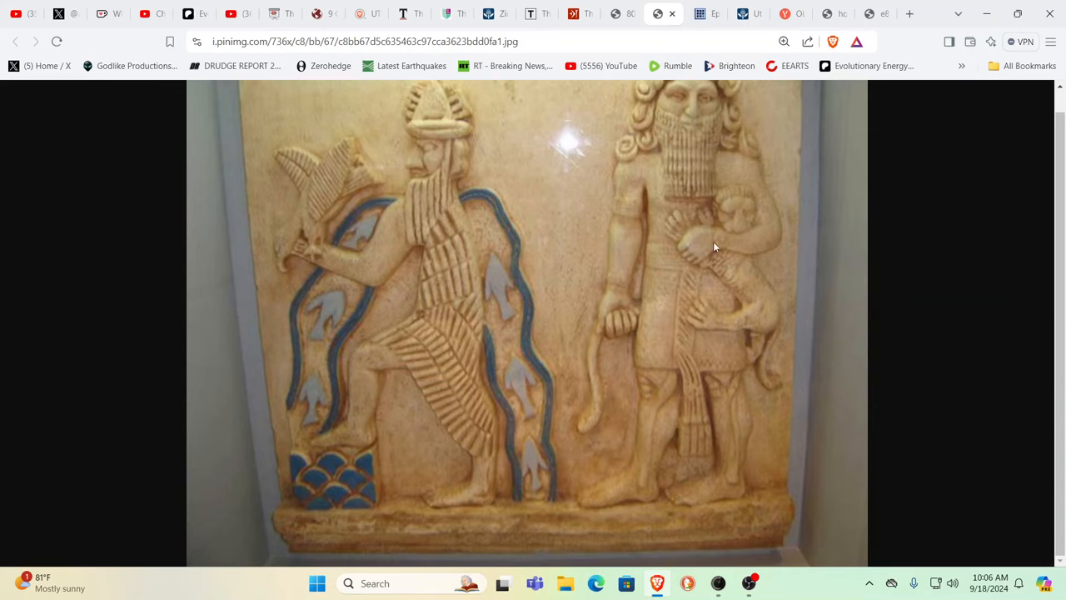
pyautogui.moveTo(731, 119)
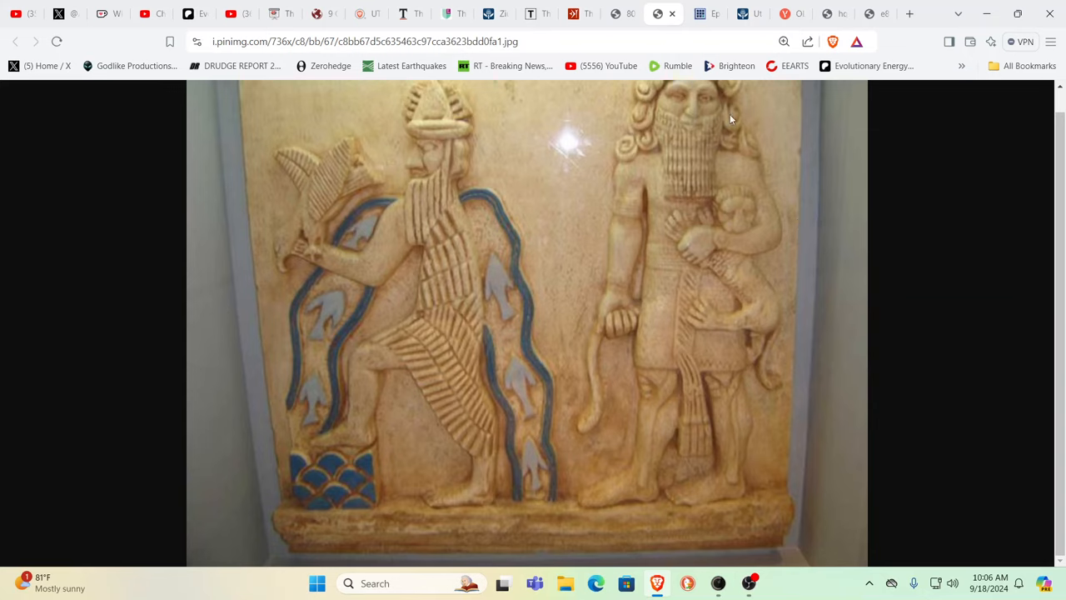
pyautogui.moveTo(829, 150)
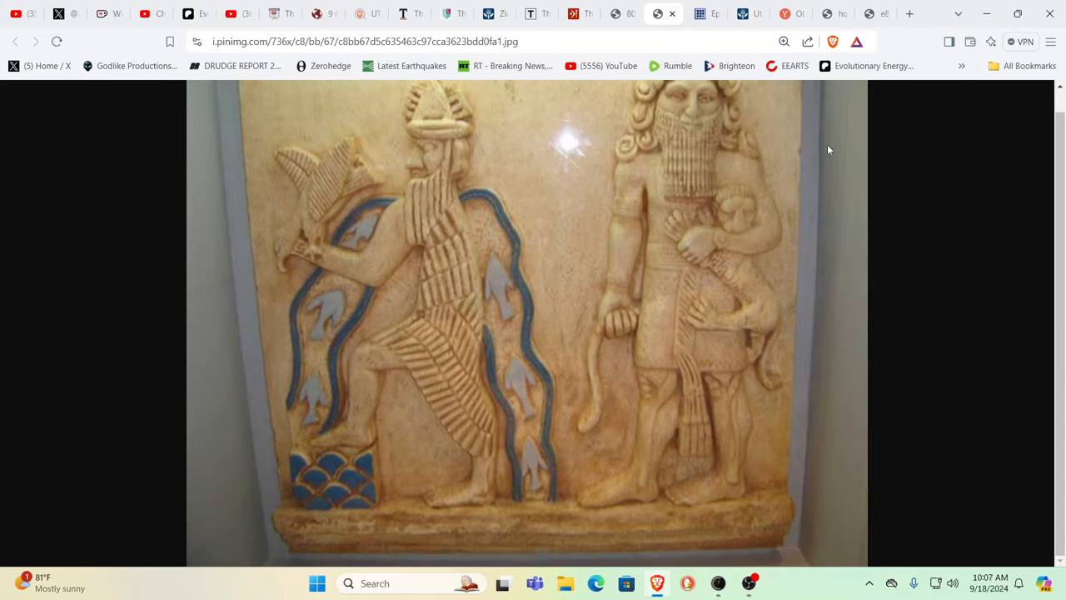
pyautogui.moveTo(783, 141)
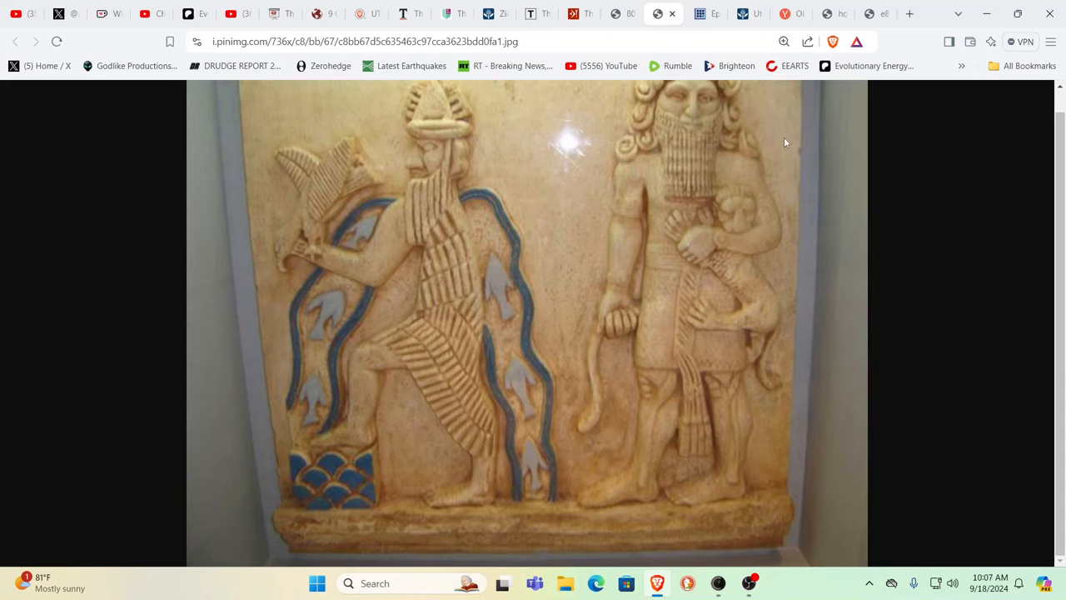
pyautogui.moveTo(624, 24)
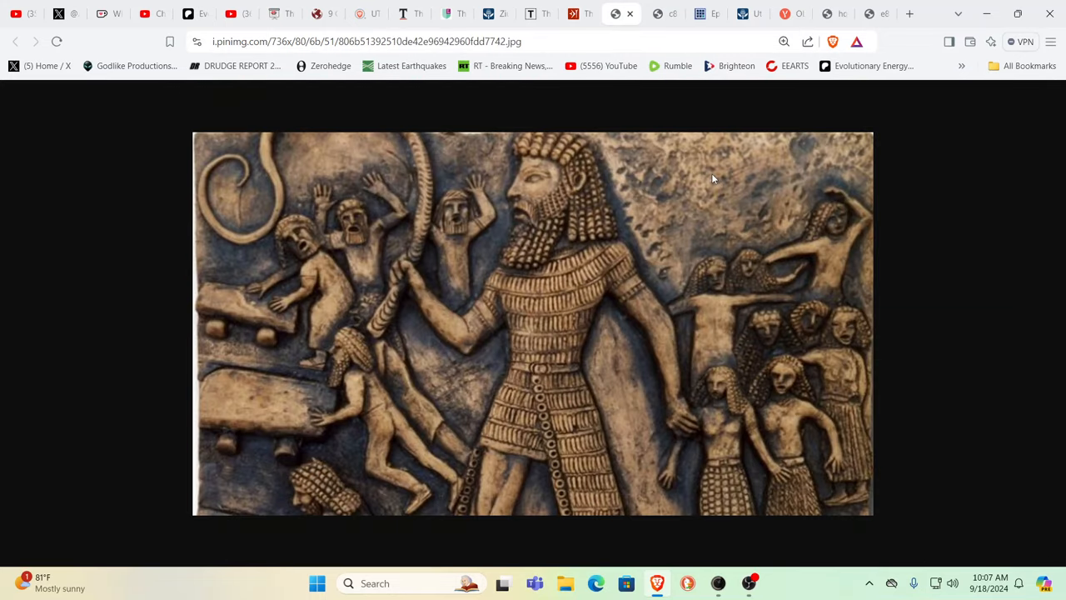
pyautogui.moveTo(778, 229)
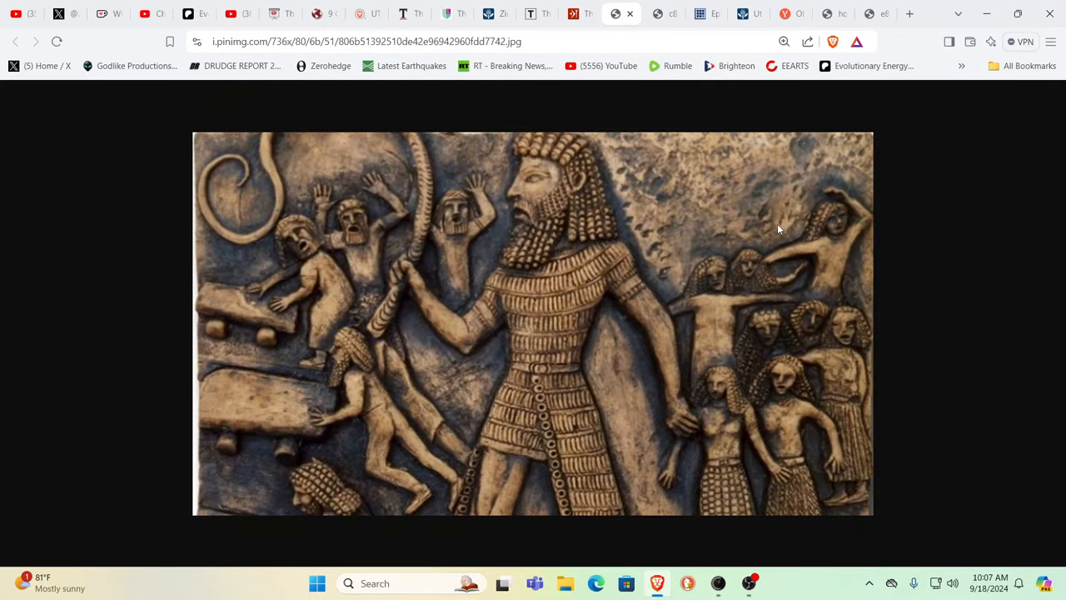
pyautogui.moveTo(818, 207)
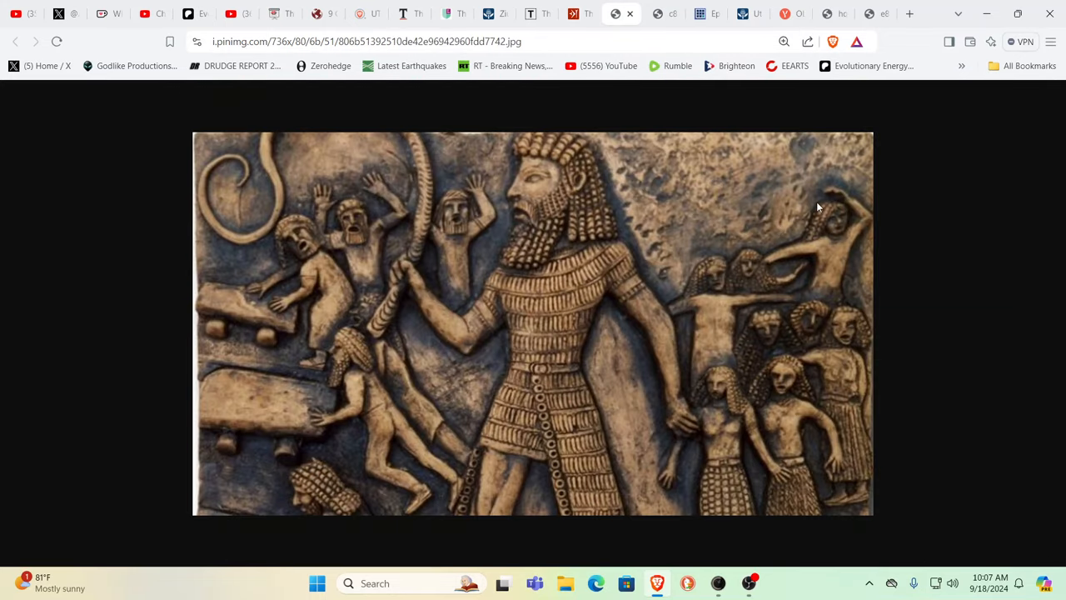
pyautogui.moveTo(814, 199)
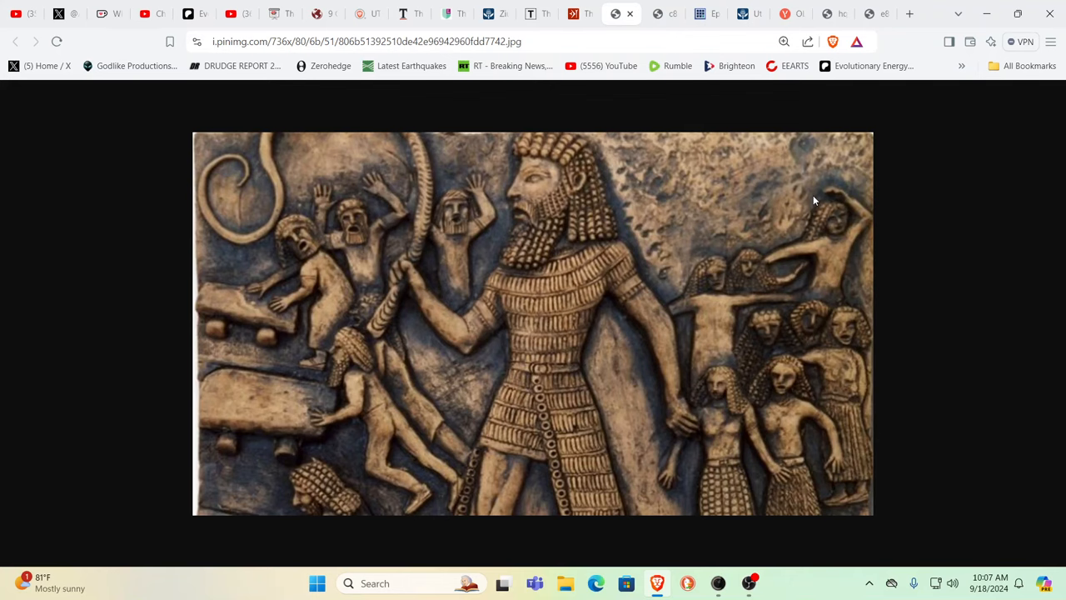
pyautogui.moveTo(623, 71)
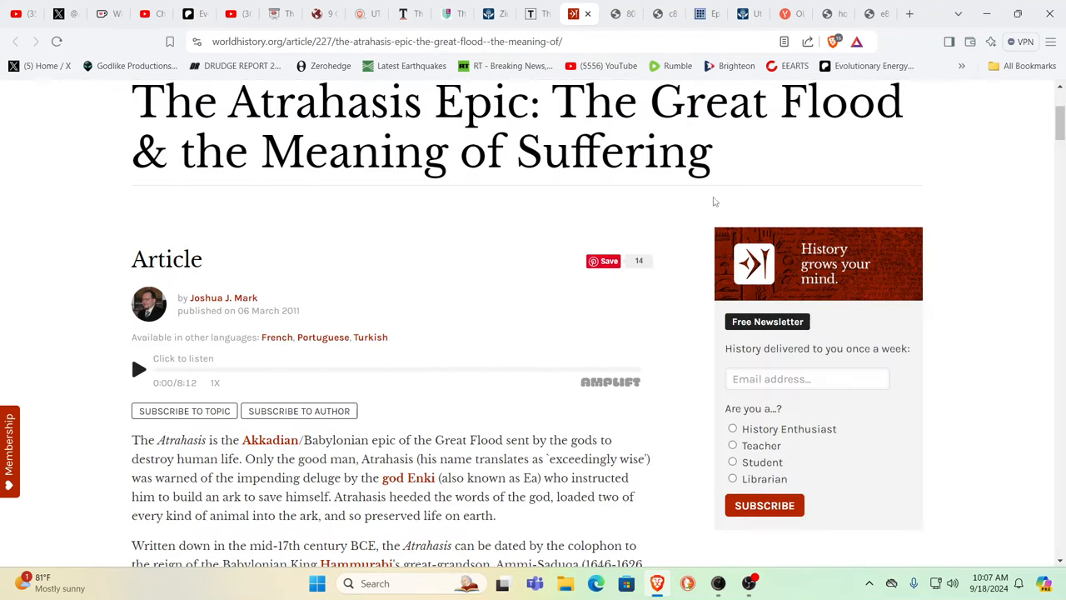
pyautogui.moveTo(1028, 196)
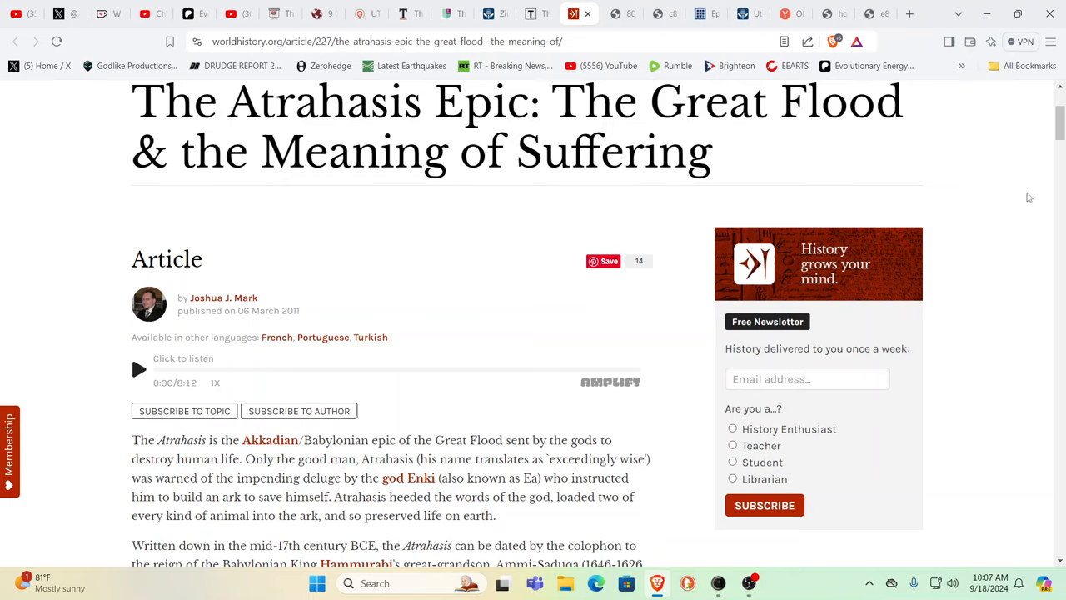
pyautogui.moveTo(908, 196)
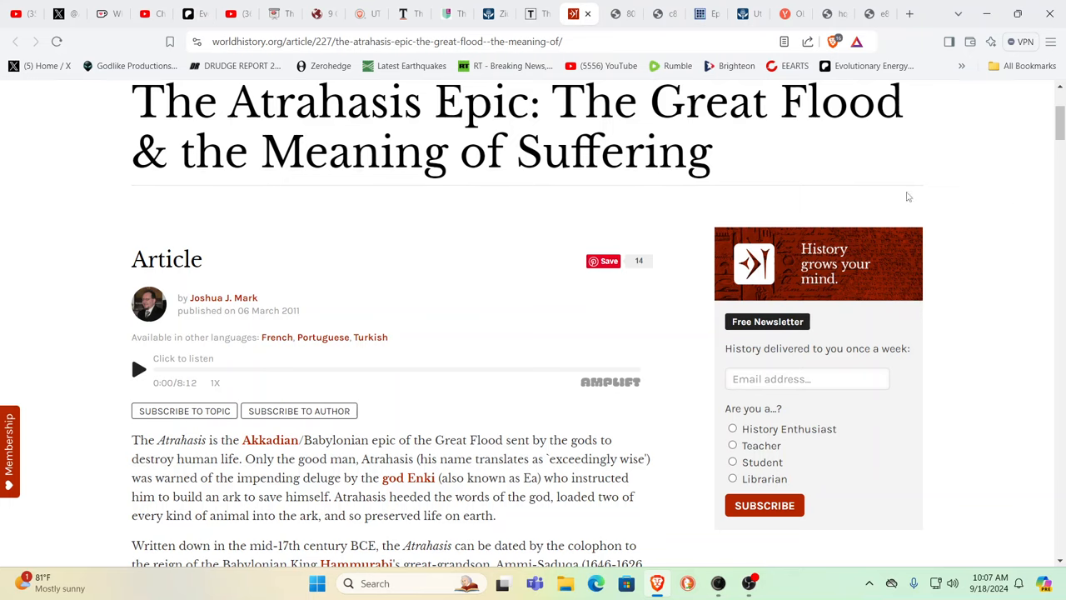
pyautogui.moveTo(1021, 189)
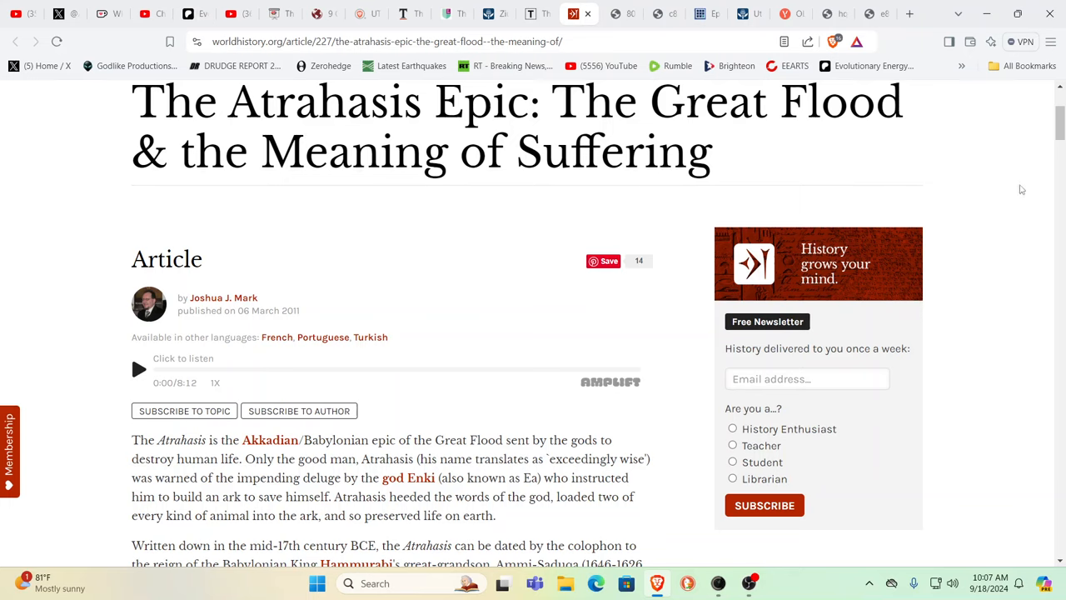
pyautogui.moveTo(607, 402)
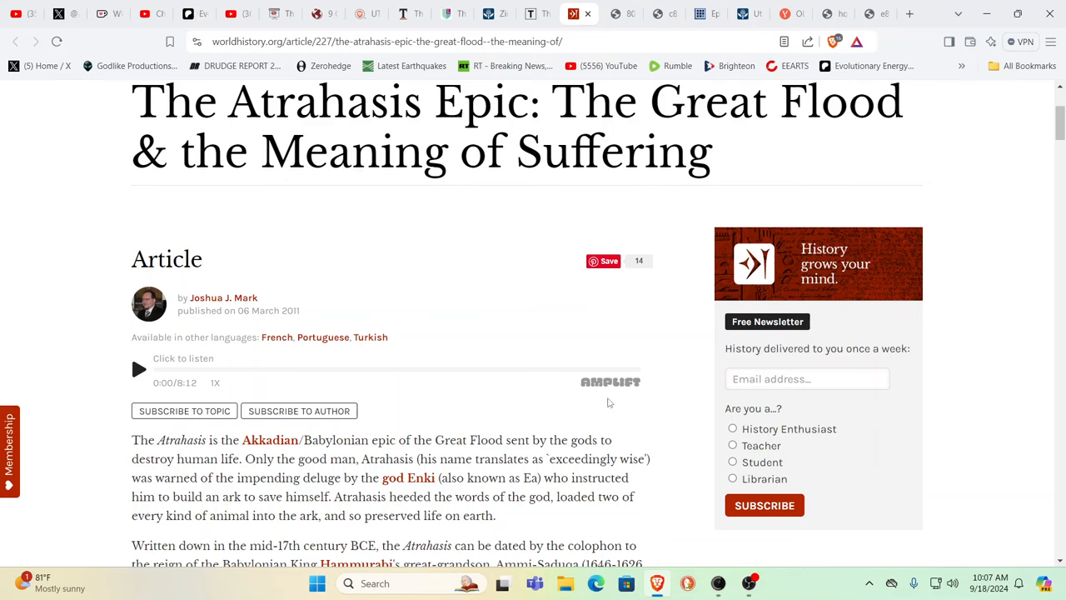
pyautogui.moveTo(970, 366)
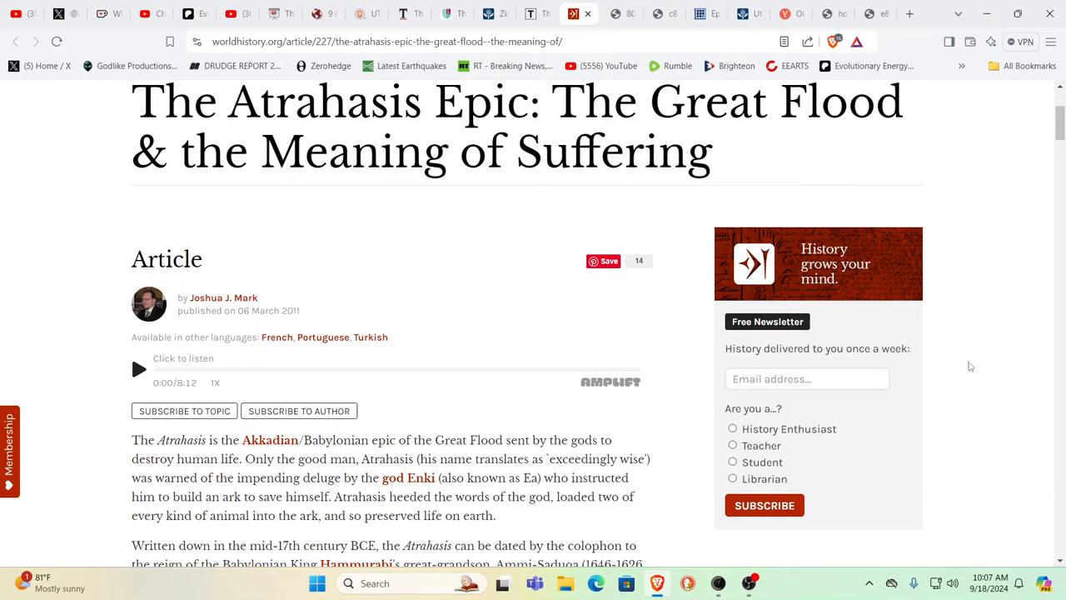
pyautogui.moveTo(983, 338)
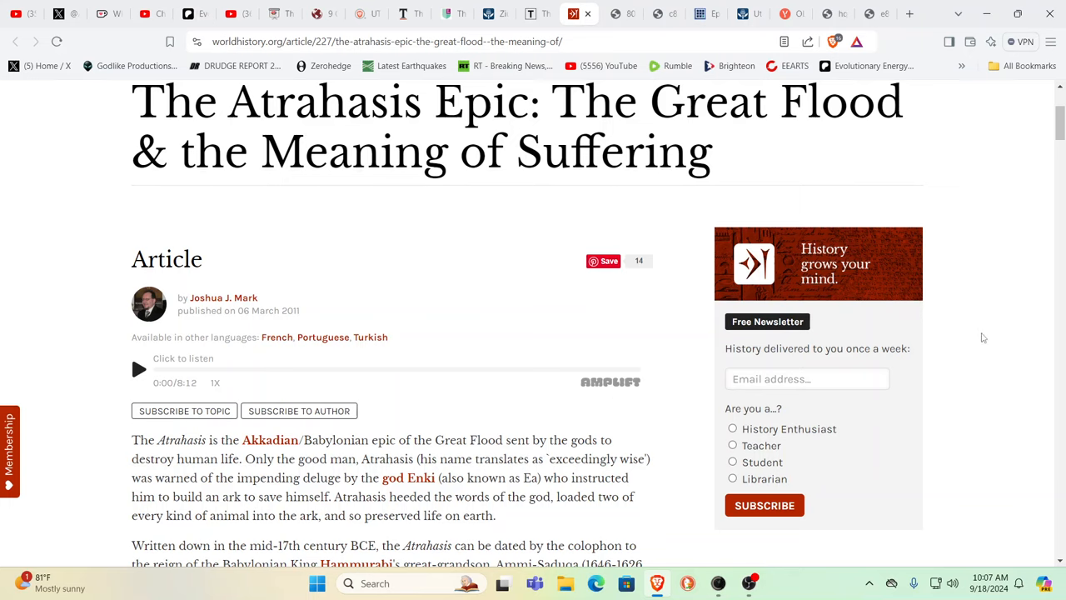
pyautogui.moveTo(986, 337)
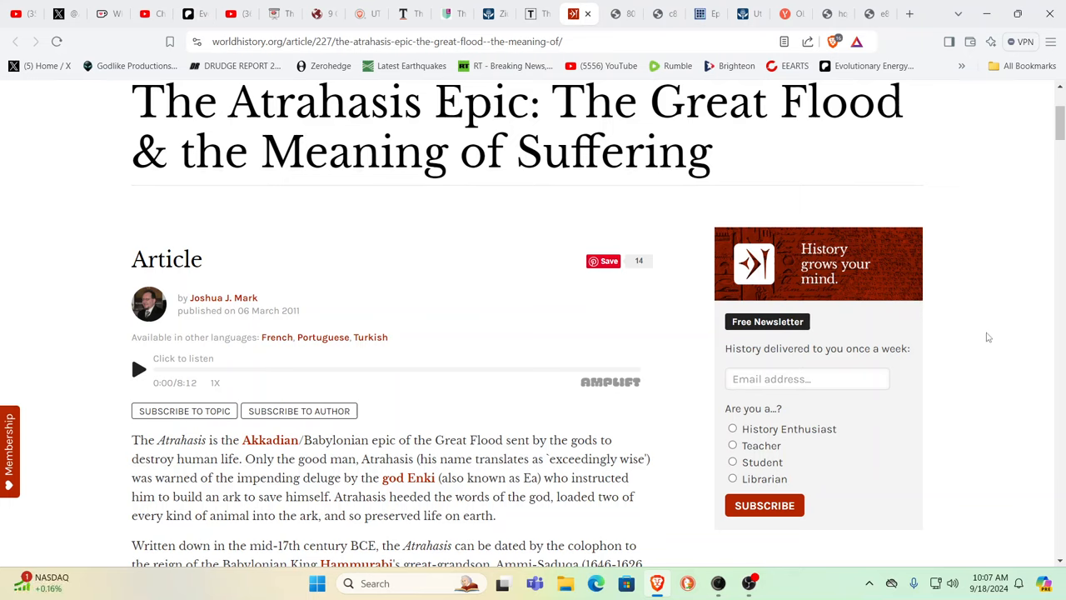
pyautogui.moveTo(677, 452)
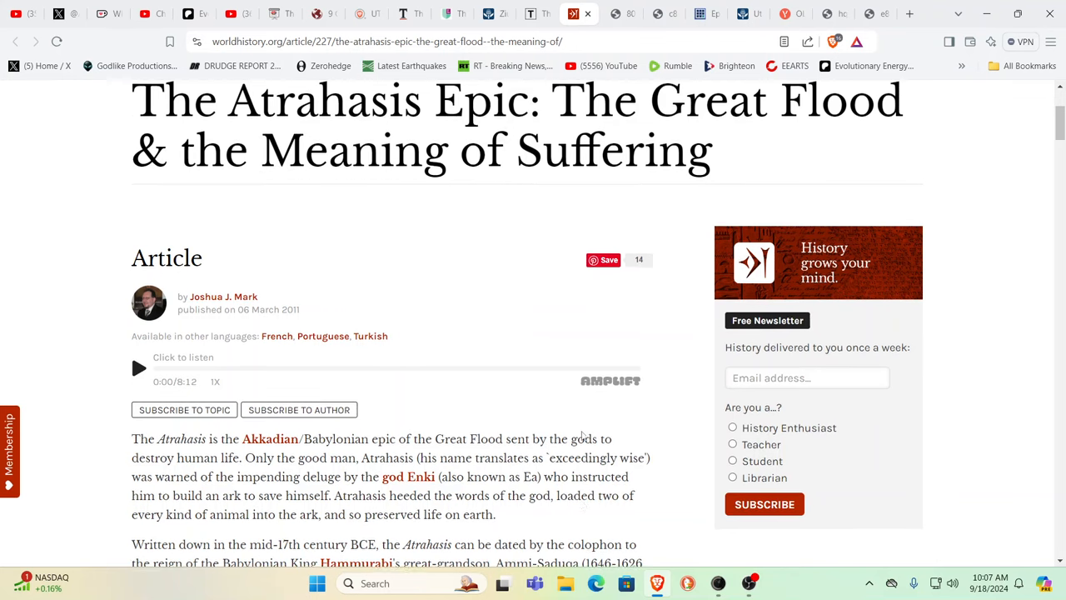
# Scroll the Atrahasis article down to the Sumerian Flood Story and Epic of Gilgamesh passages.
pyautogui.scroll(-3)
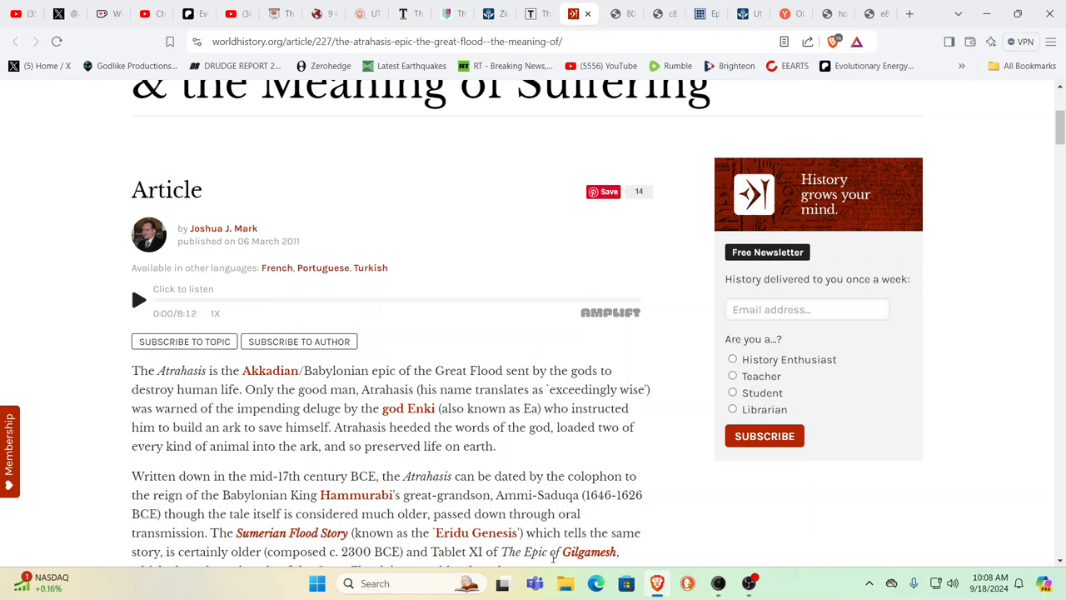
pyautogui.moveTo(891, 427)
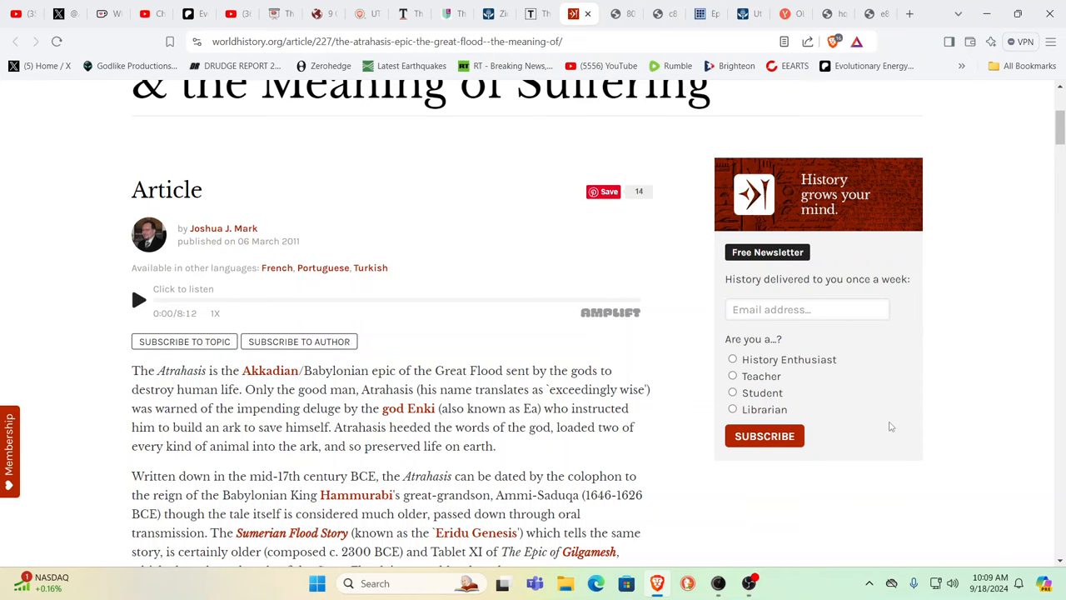
pyautogui.moveTo(887, 420)
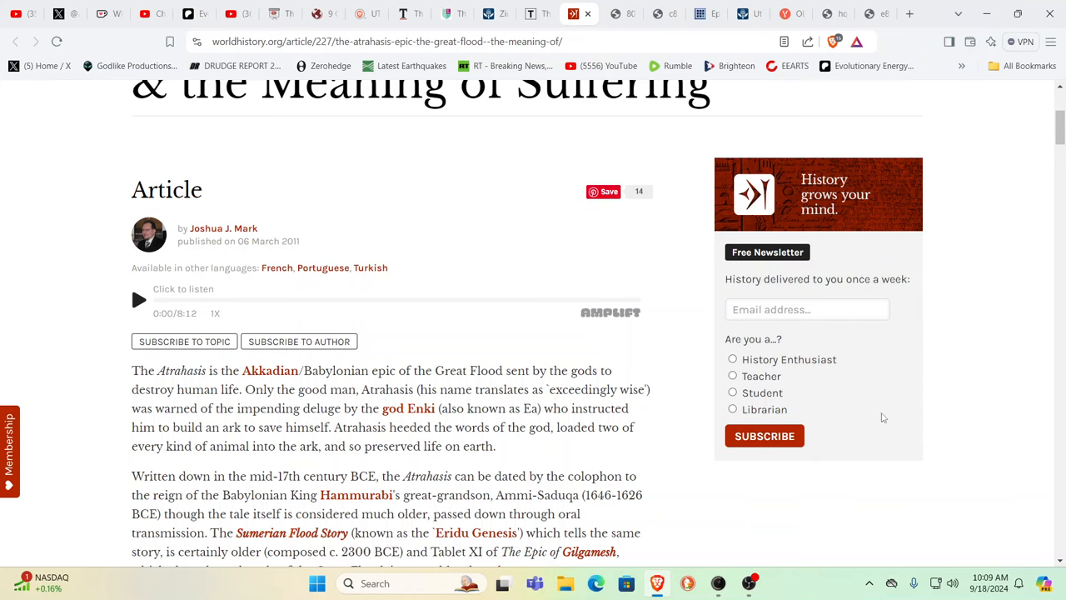
pyautogui.scroll(-3)
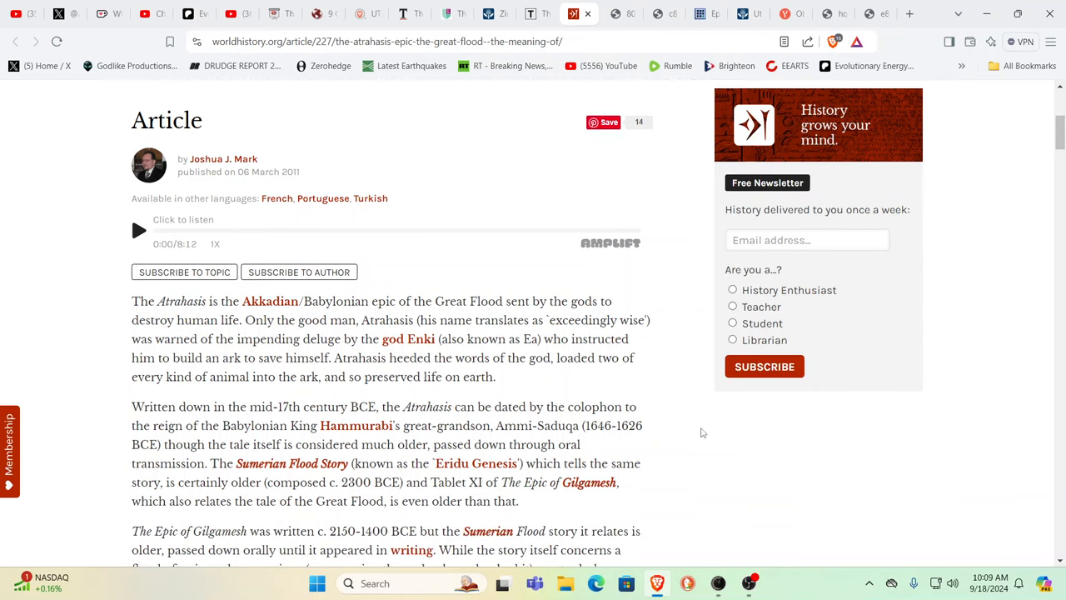
pyautogui.scroll(-3)
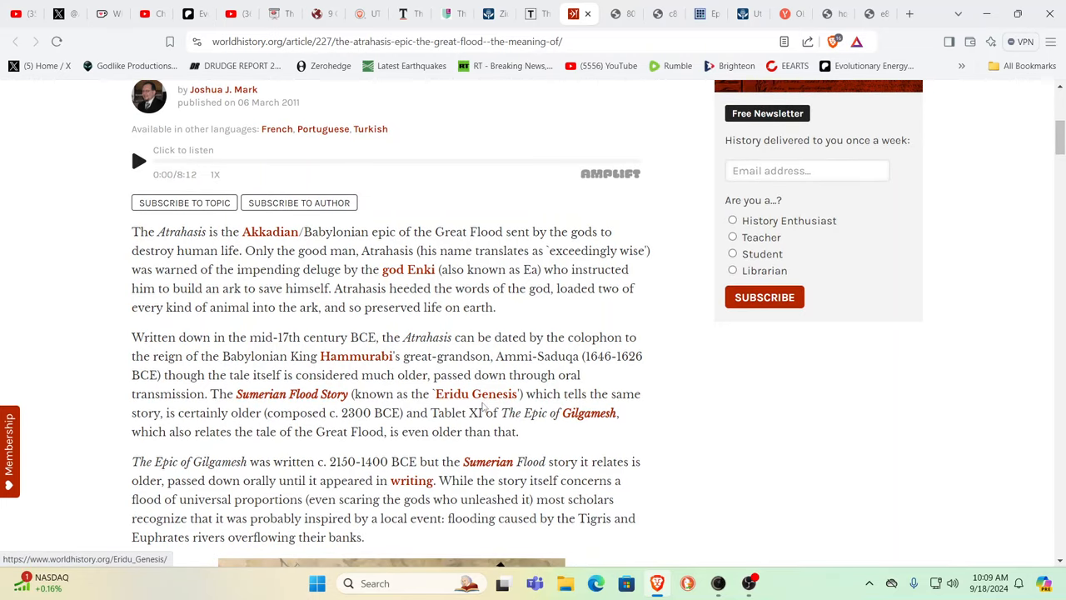
pyautogui.moveTo(848, 388)
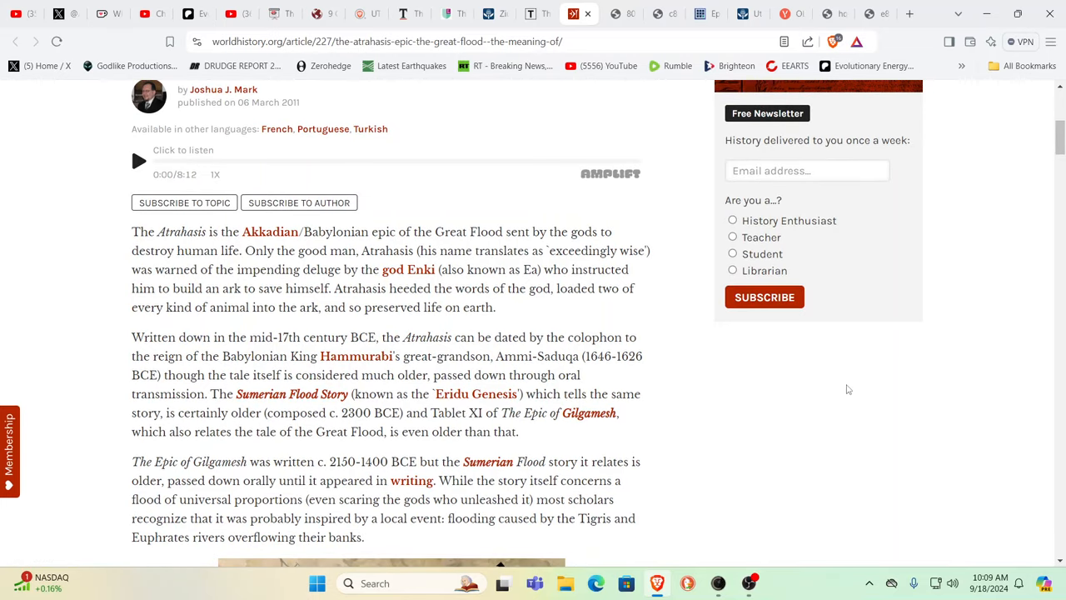
pyautogui.moveTo(853, 417)
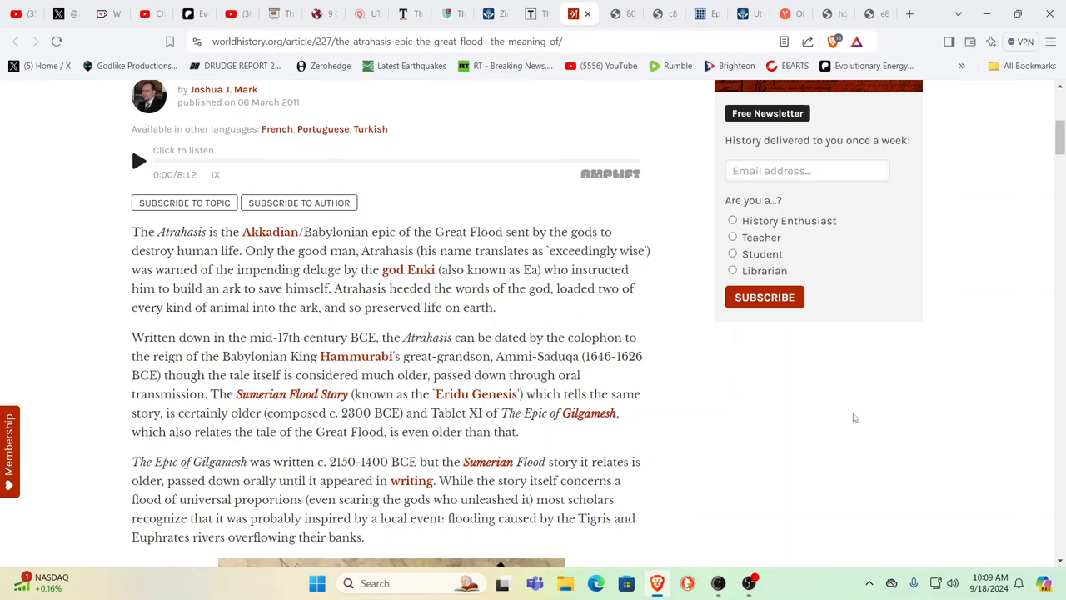
pyautogui.moveTo(843, 418)
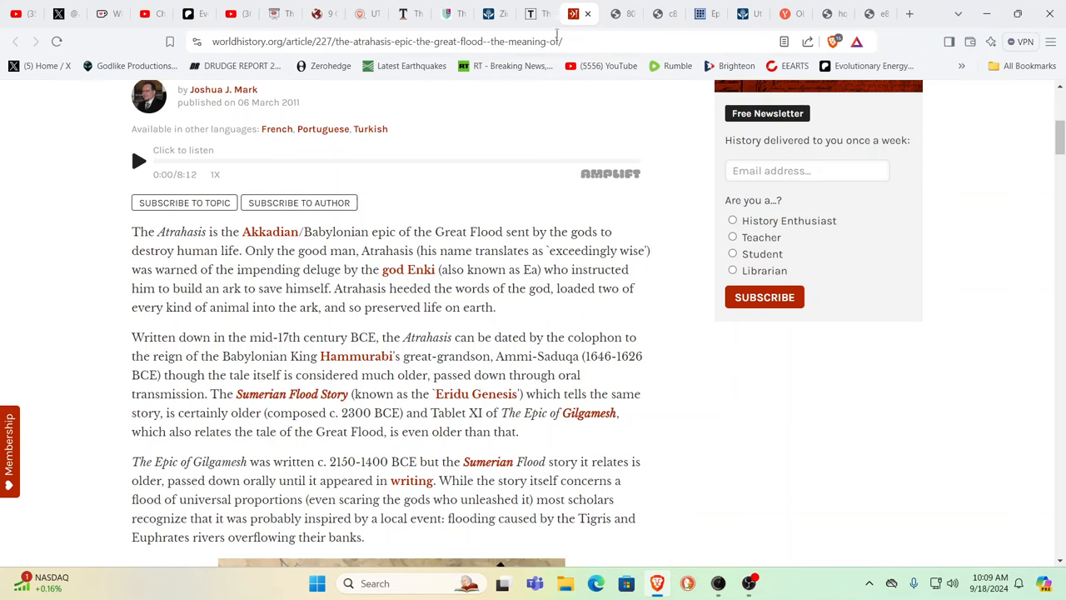
pyautogui.moveTo(538, 14)
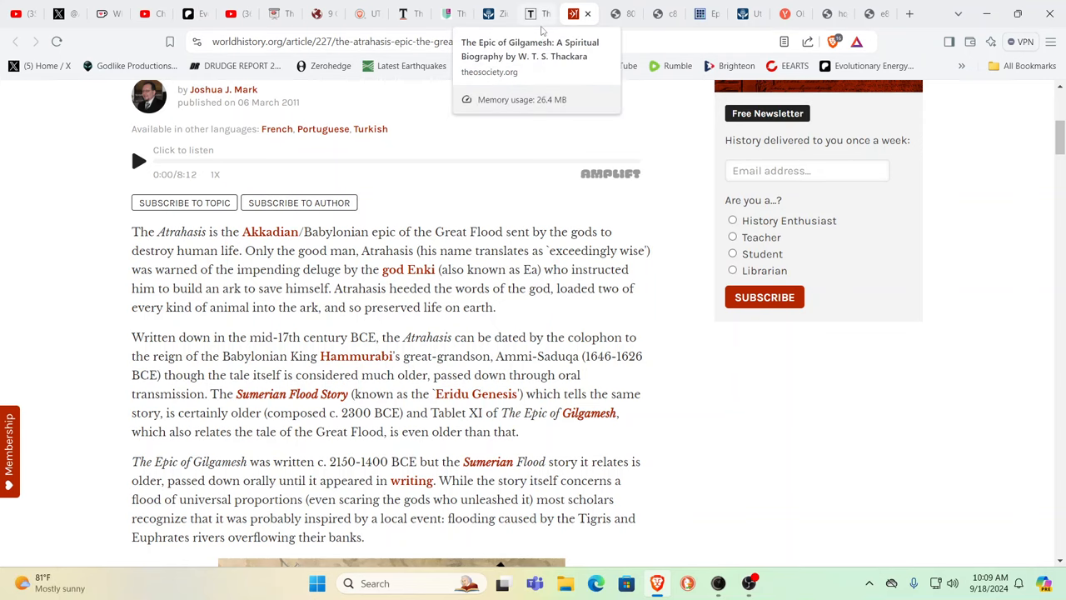
# Show the theosociety.org 'Epic of Gilgamesh: A Spiritual Biography' page at its Introduction.
pyautogui.click(530, 14)
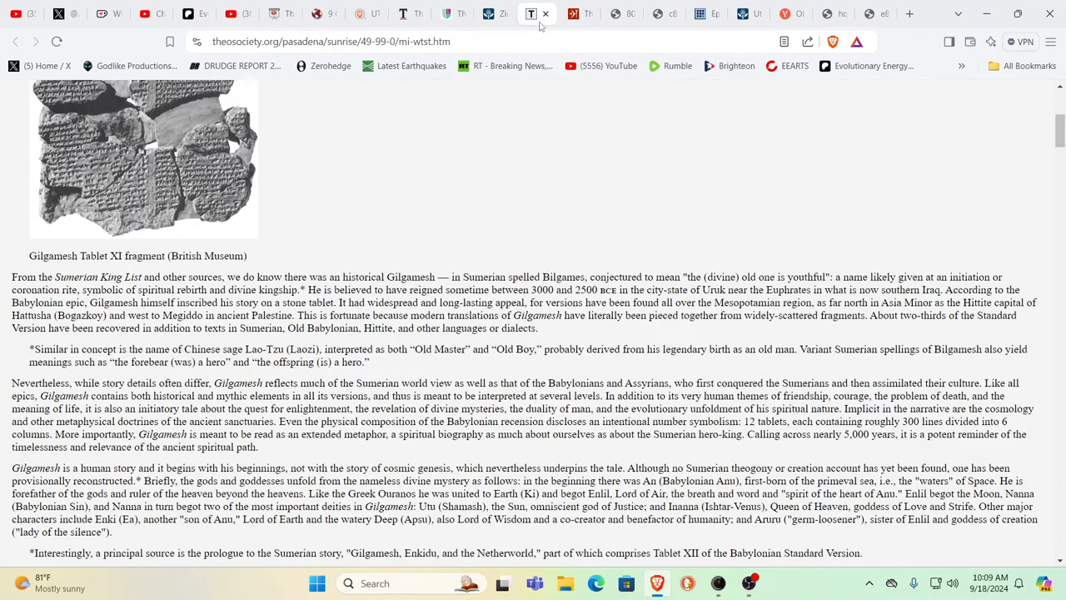
pyautogui.moveTo(652, 210)
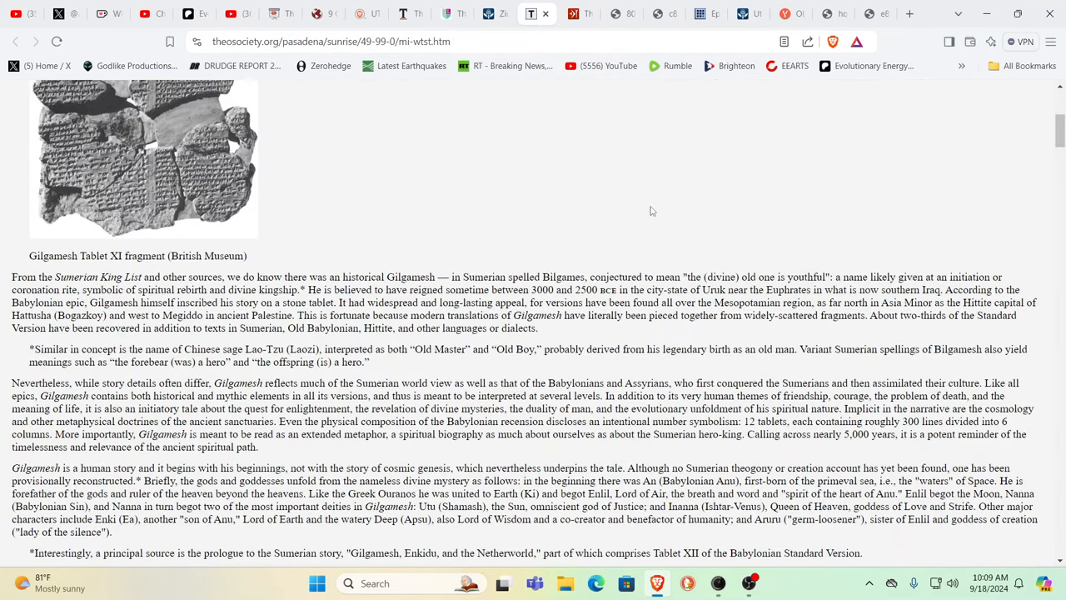
pyautogui.scroll(-3)
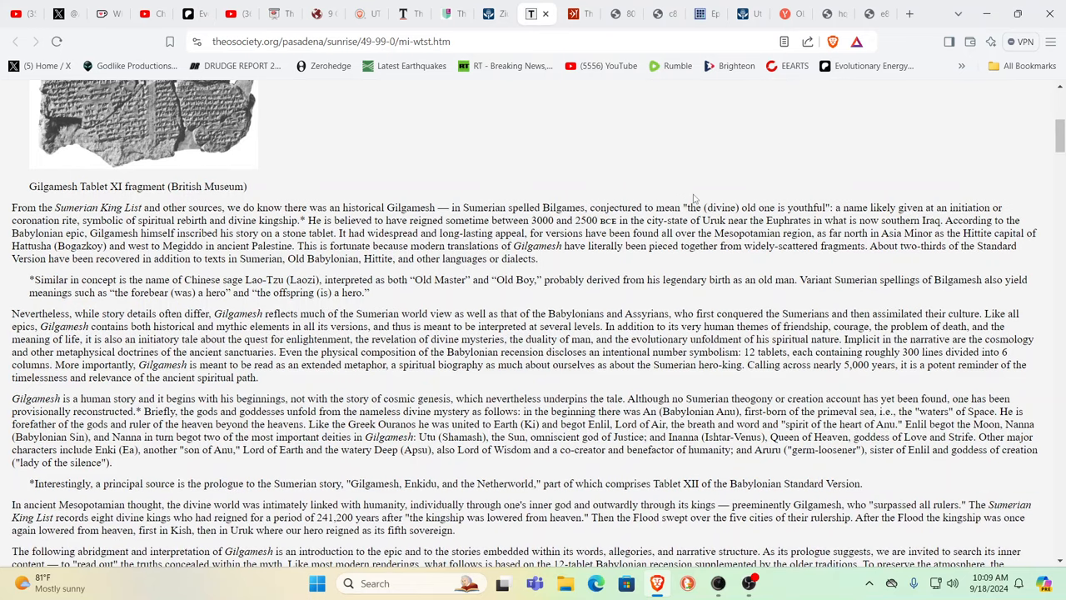
pyautogui.moveTo(708, 184)
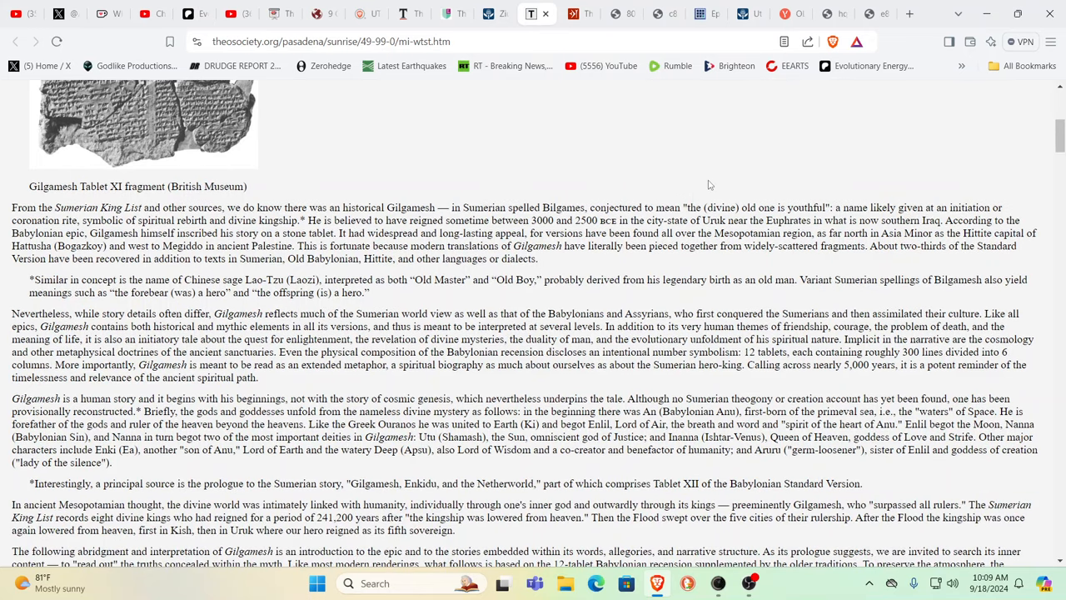
pyautogui.moveTo(674, 184)
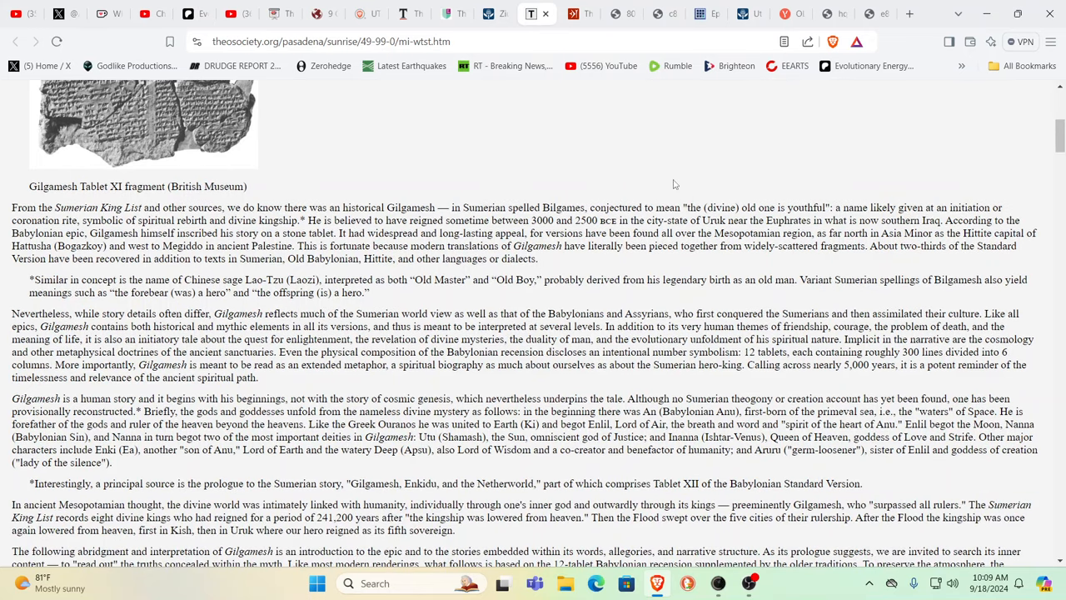
pyautogui.scroll(3)
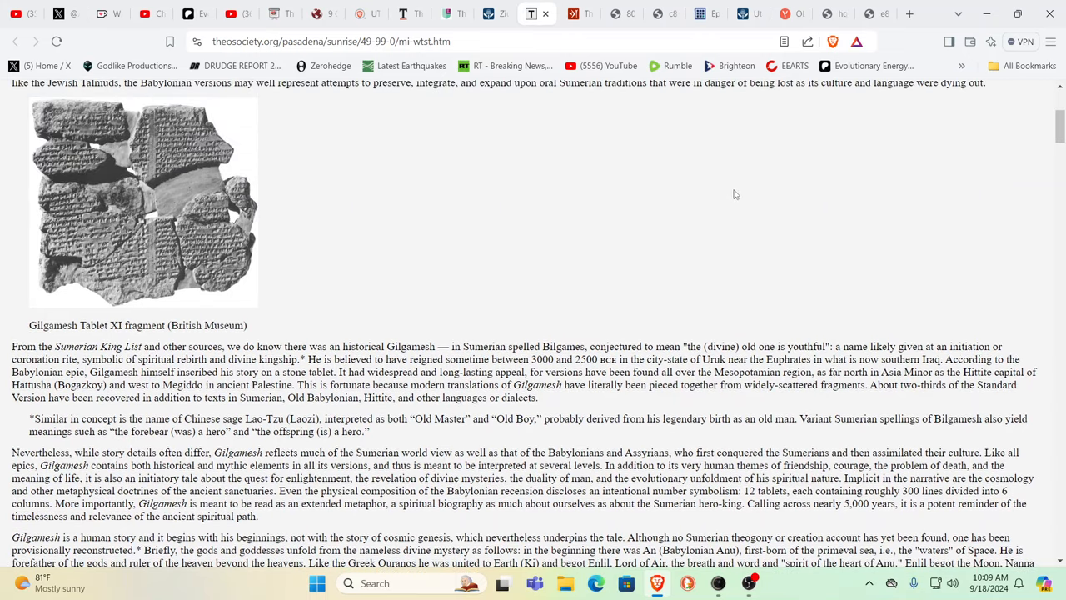
pyautogui.scroll(3)
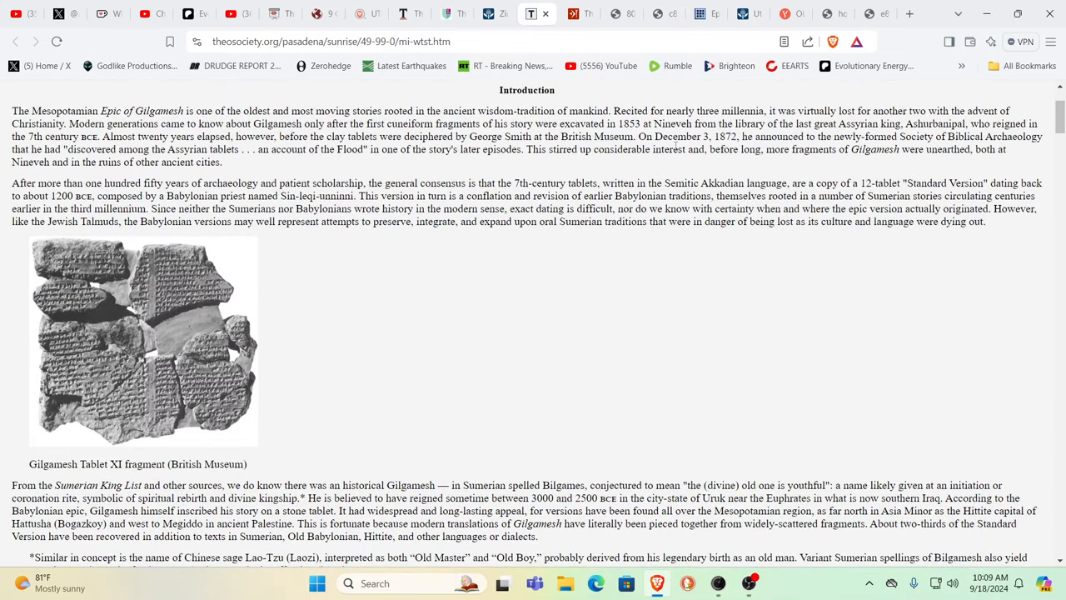
# Switch to the Britannica tab on Ziusudra, the flood survivor likened to Noah.
pyautogui.click(494, 14)
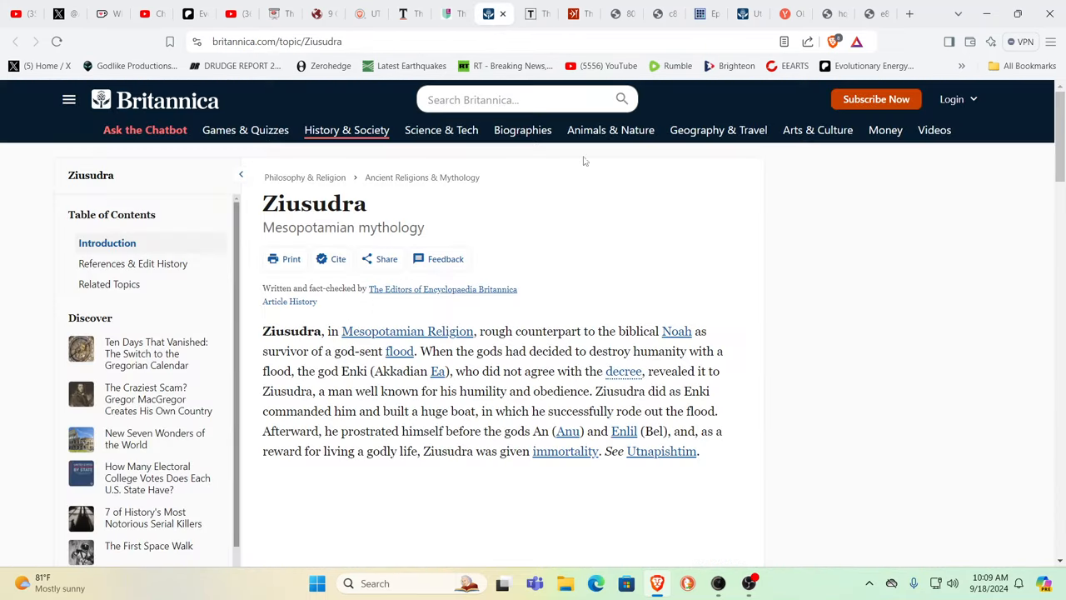
pyautogui.moveTo(946, 283)
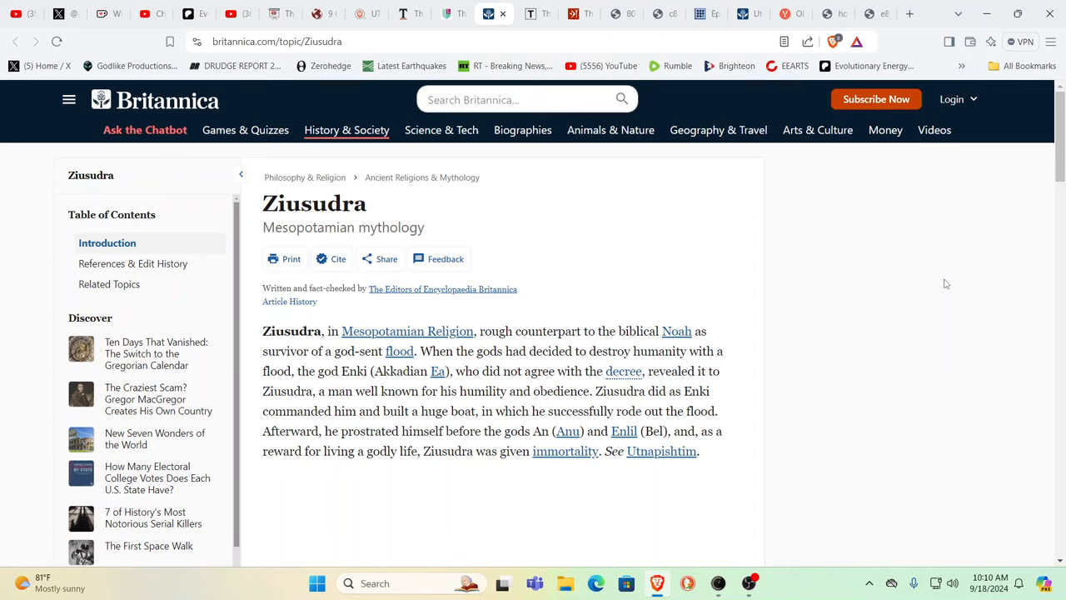
pyautogui.moveTo(910, 355)
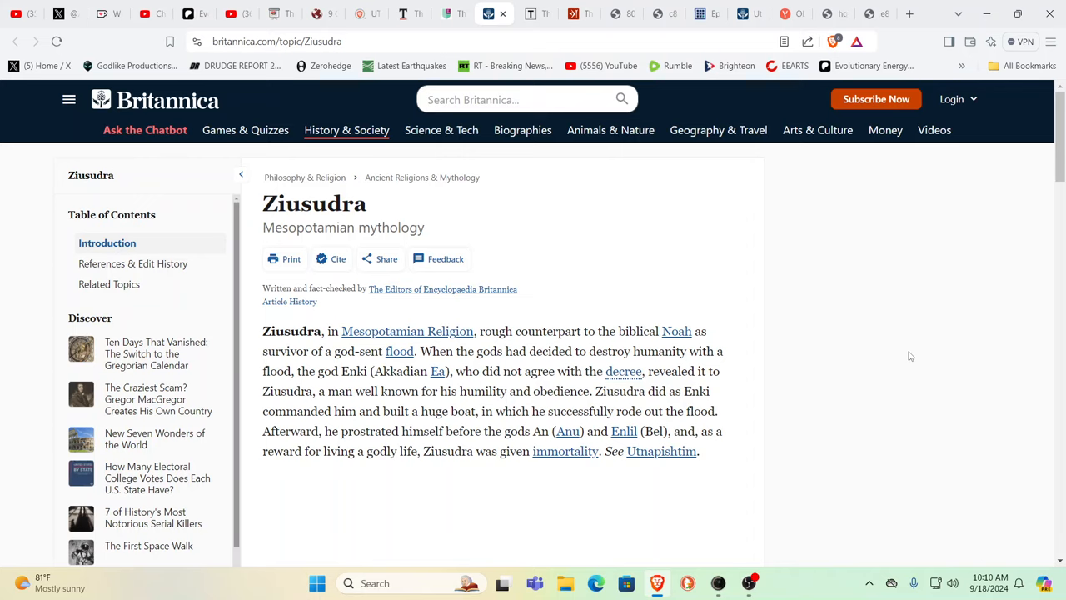
pyautogui.moveTo(684, 257)
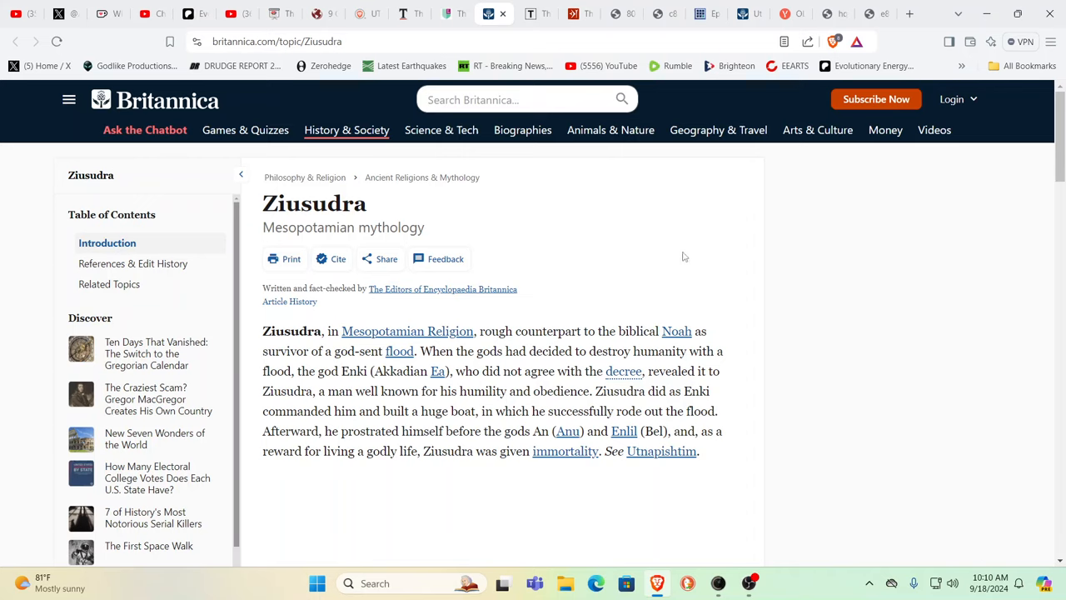
pyautogui.moveTo(420, 61)
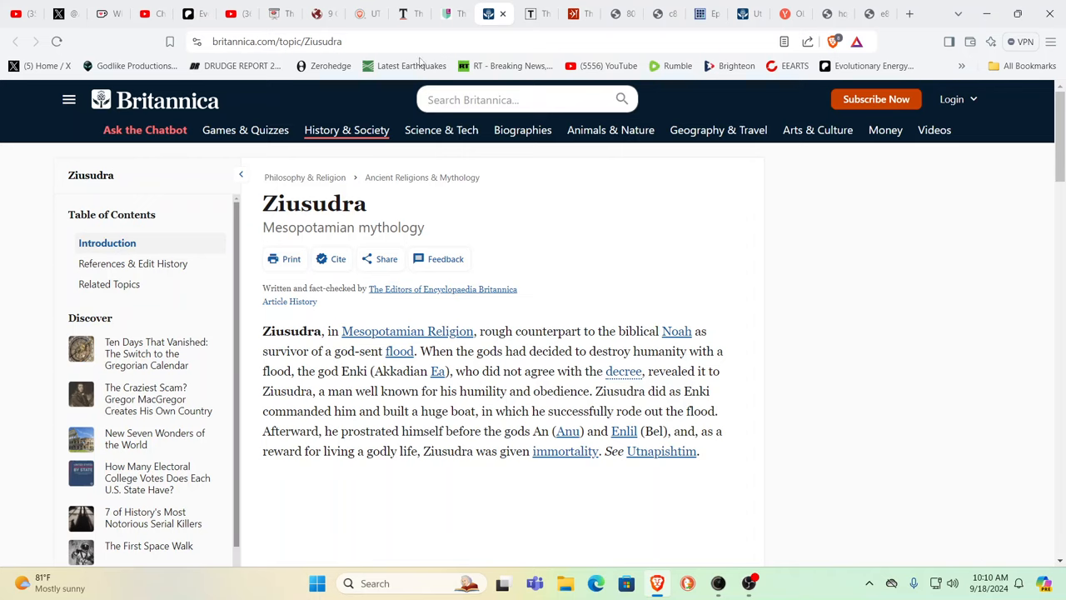
# Switch to the Livius.org Great Flood tab at the Ziusudra and Eridu Genesis passage.
pyautogui.click(454, 14)
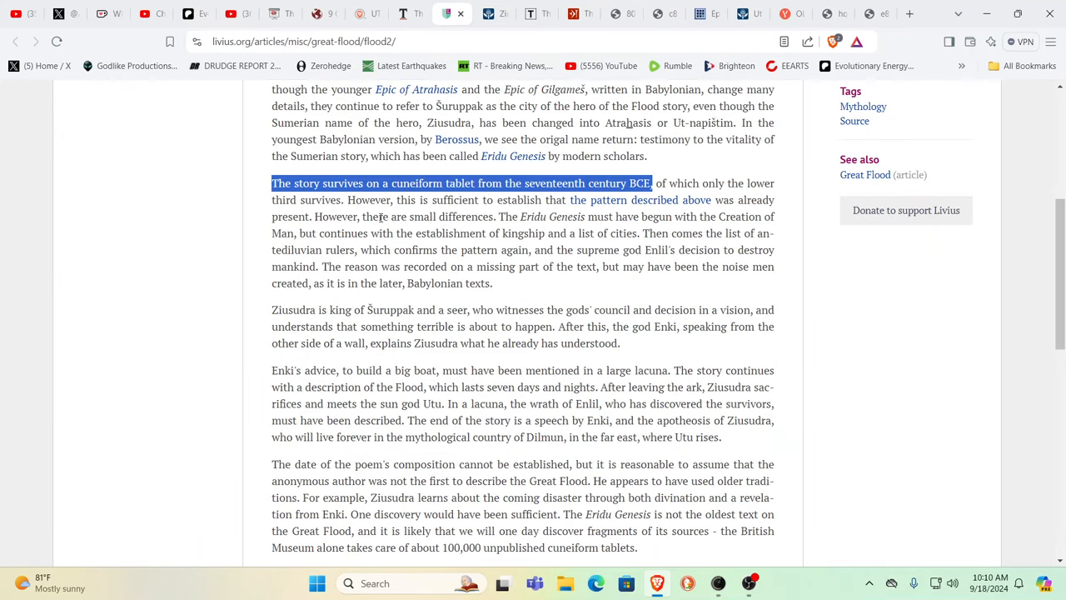
pyautogui.moveTo(796, 286)
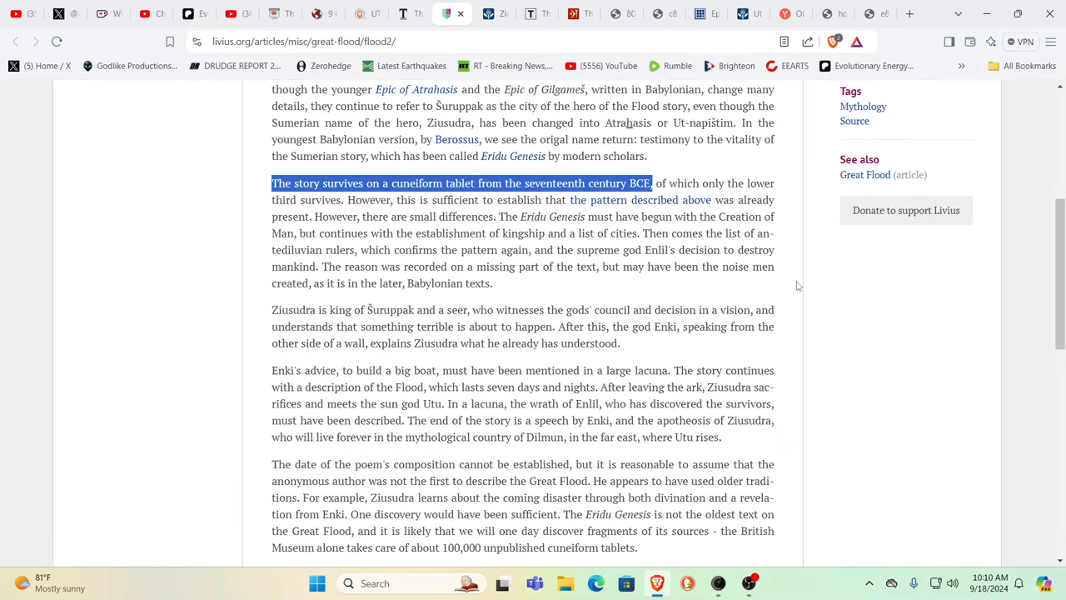
pyautogui.moveTo(771, 269)
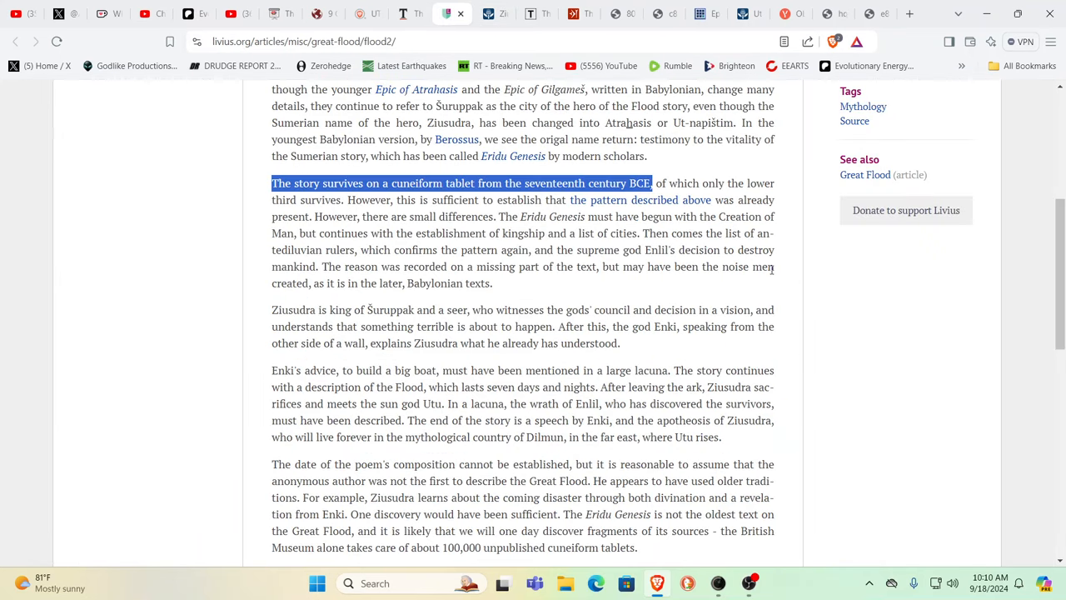
pyautogui.moveTo(816, 282)
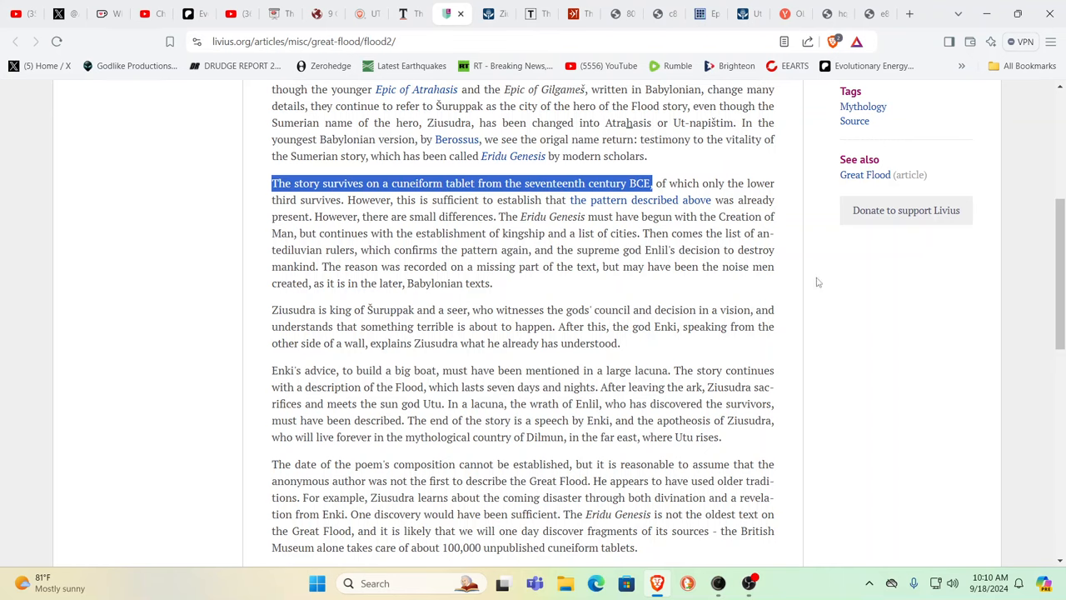
pyautogui.moveTo(787, 273)
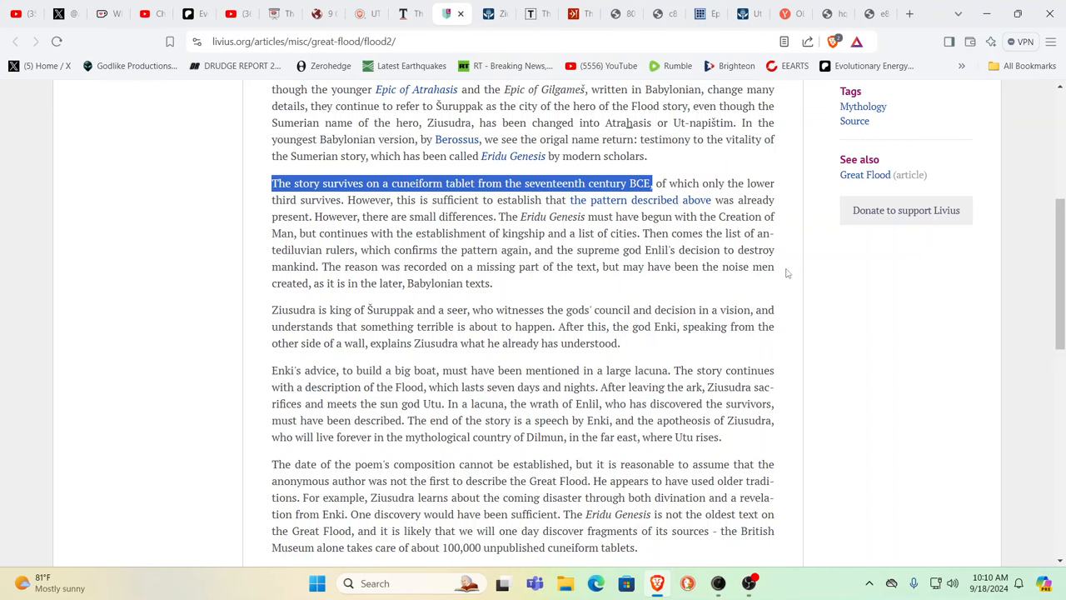
pyautogui.moveTo(573, 135)
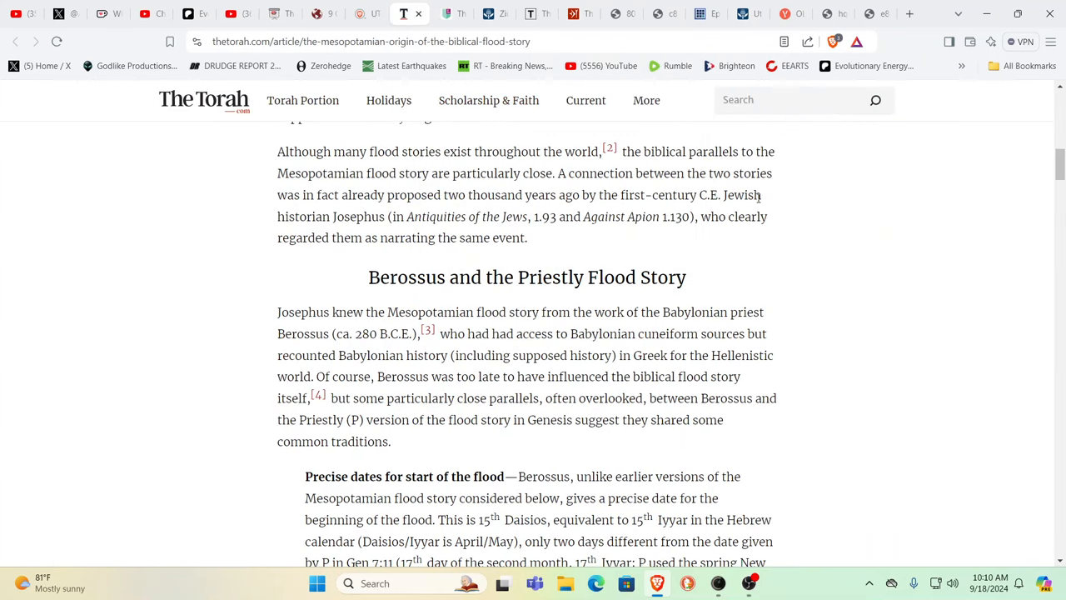
pyautogui.moveTo(945, 204)
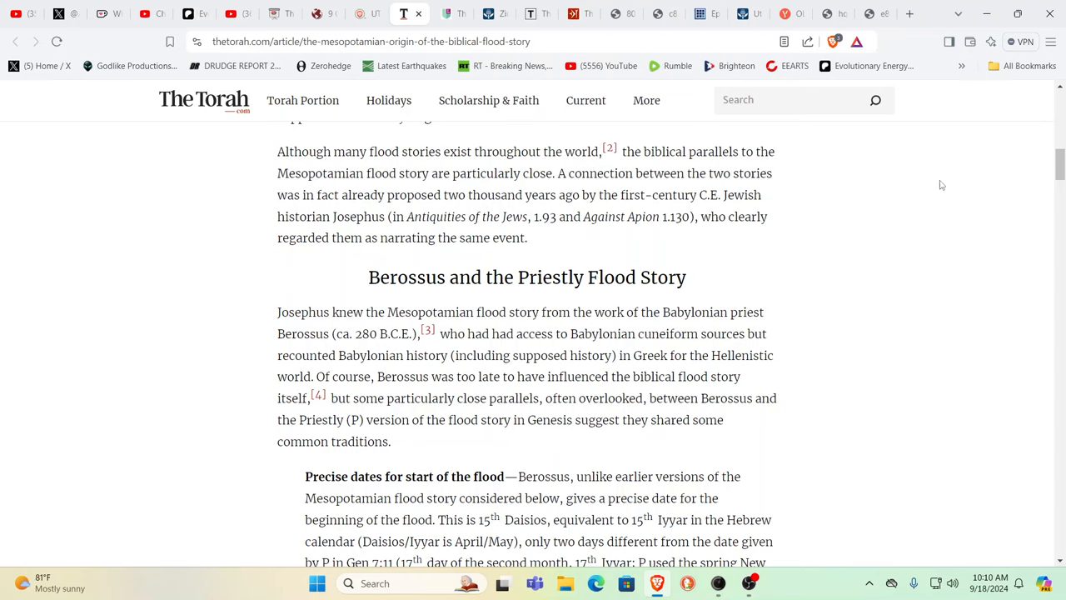
pyautogui.moveTo(880, 348)
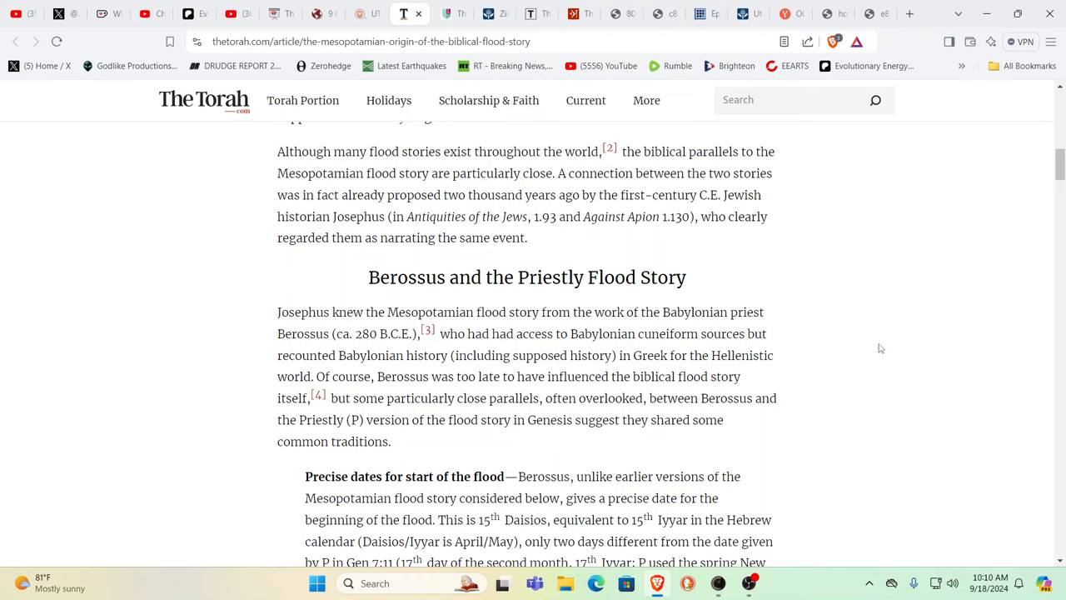
pyautogui.moveTo(861, 349)
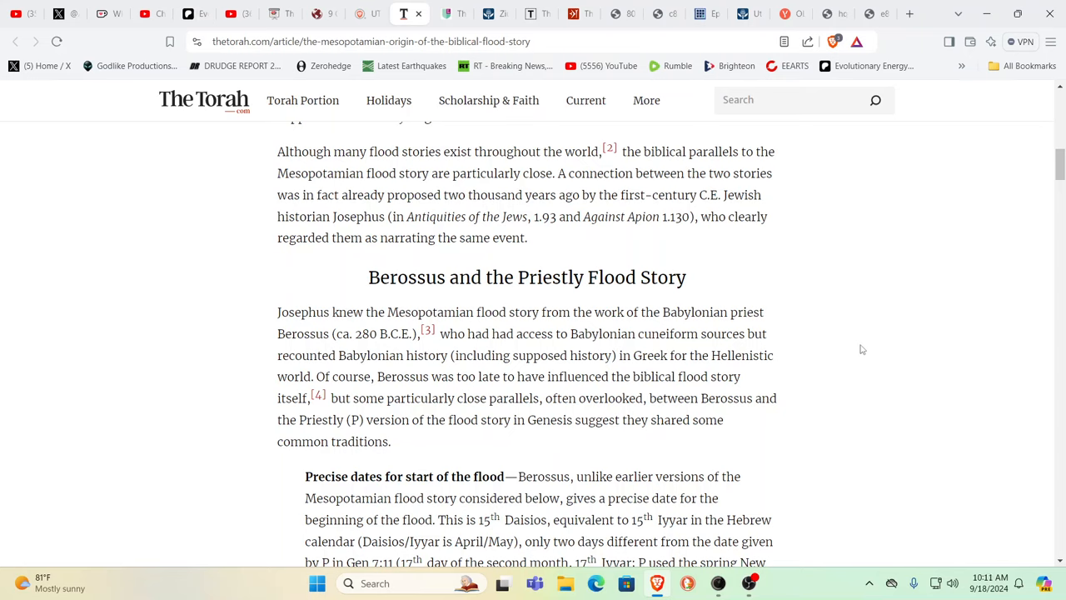
pyautogui.moveTo(847, 340)
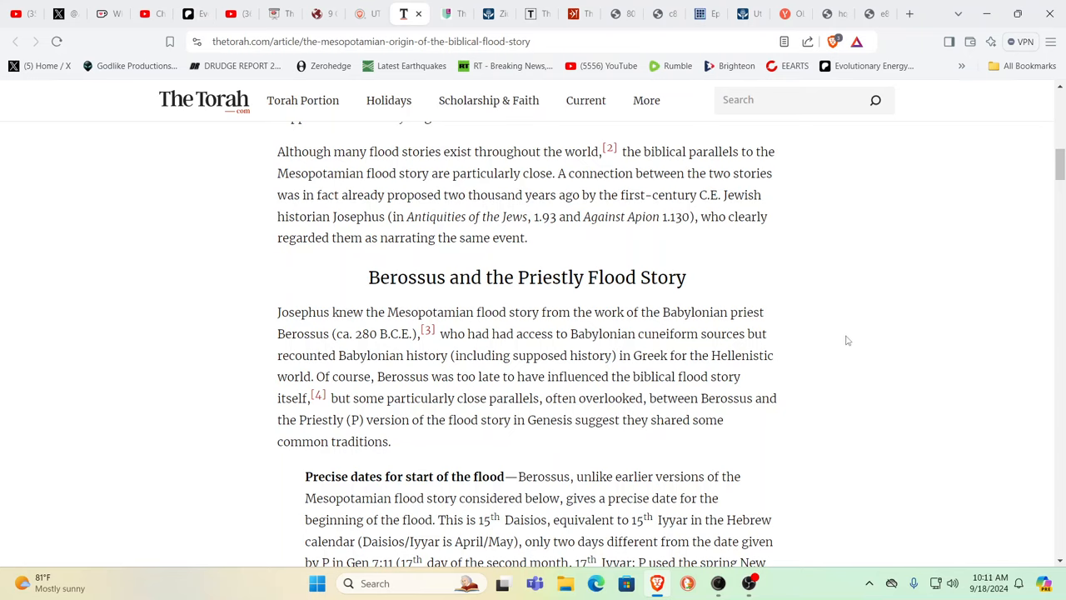
pyautogui.moveTo(697, 323)
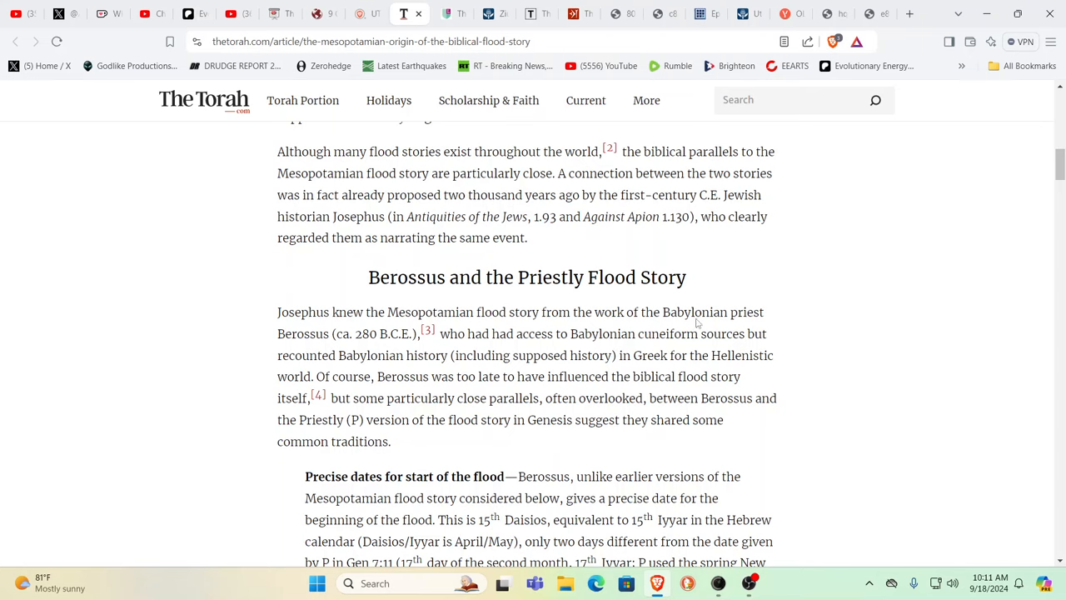
pyautogui.moveTo(356, 221)
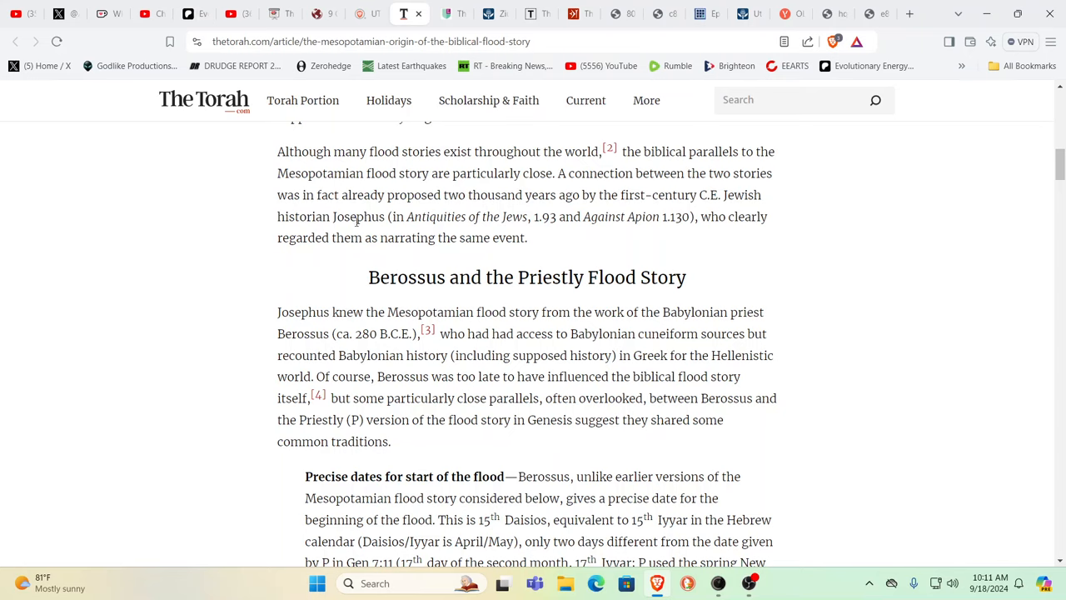
pyautogui.moveTo(572, 239)
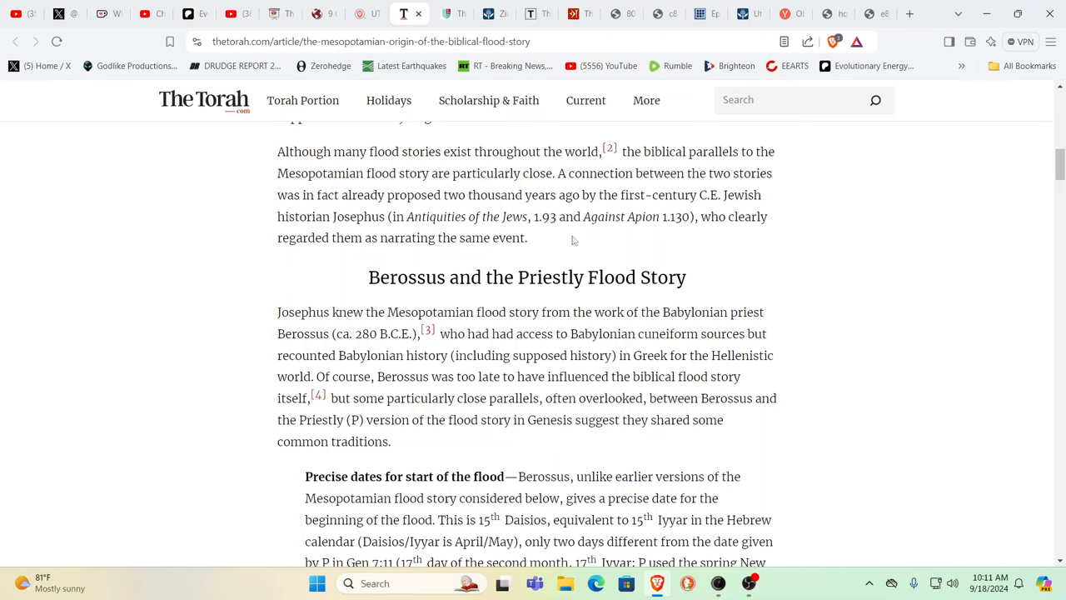
pyautogui.moveTo(676, 256)
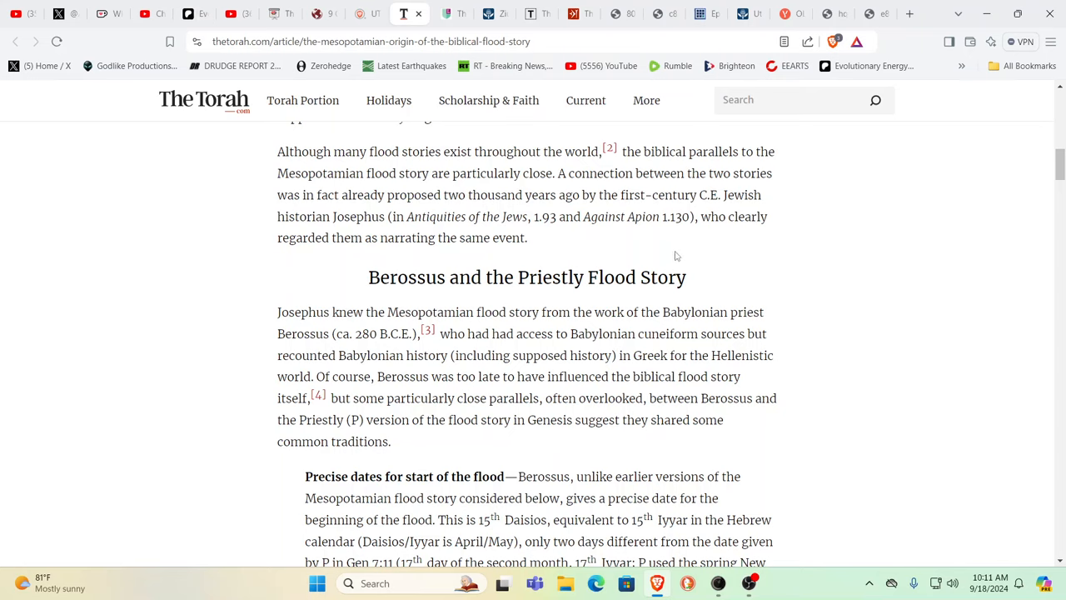
pyautogui.moveTo(649, 261)
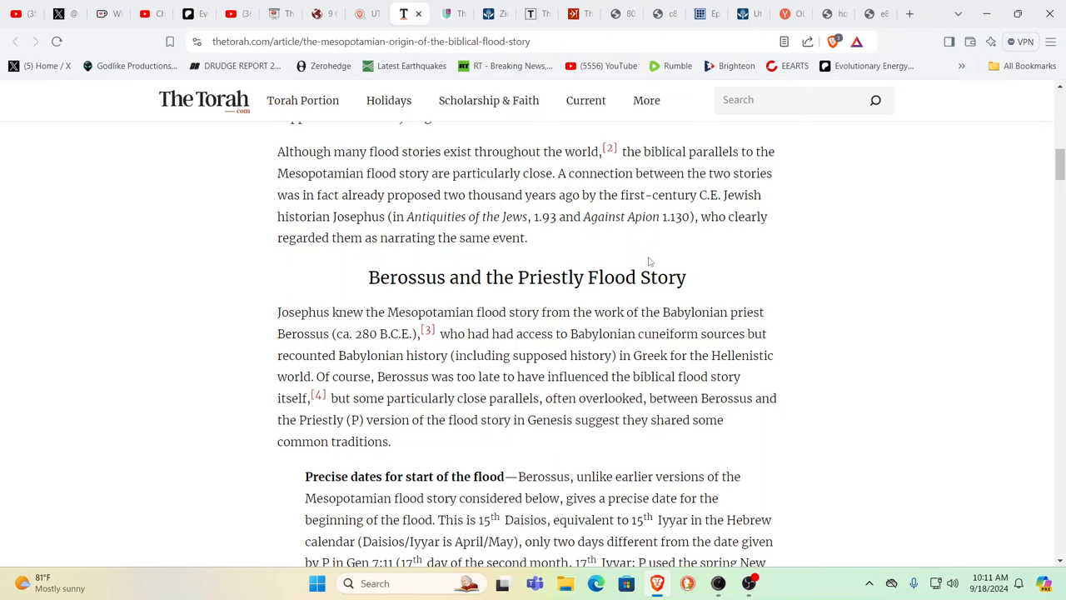
pyautogui.moveTo(859, 255)
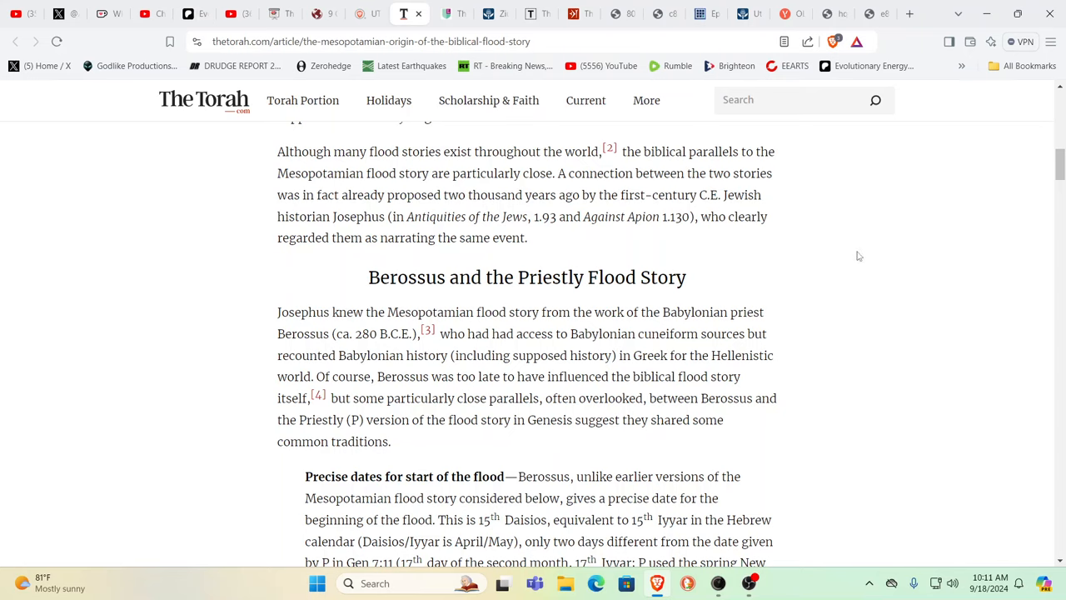
pyautogui.moveTo(905, 239)
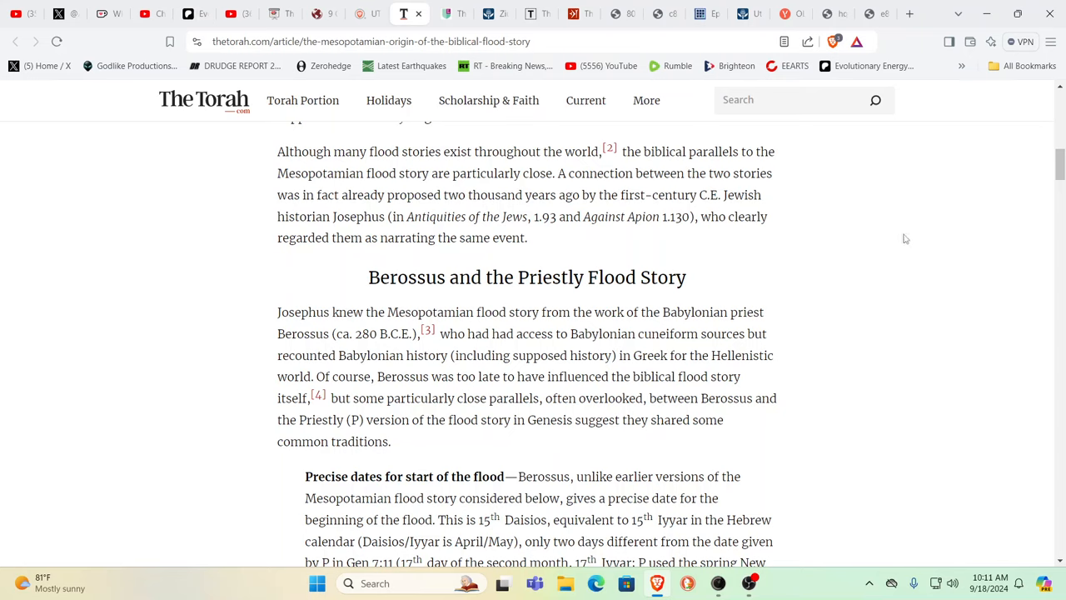
pyautogui.moveTo(575, 195)
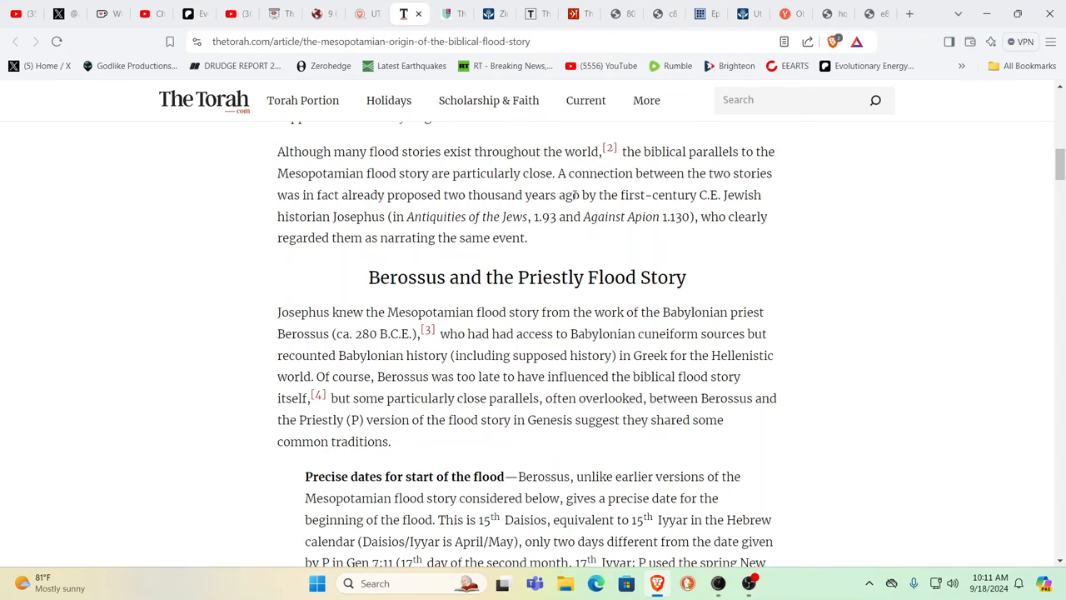
pyautogui.moveTo(714, 188)
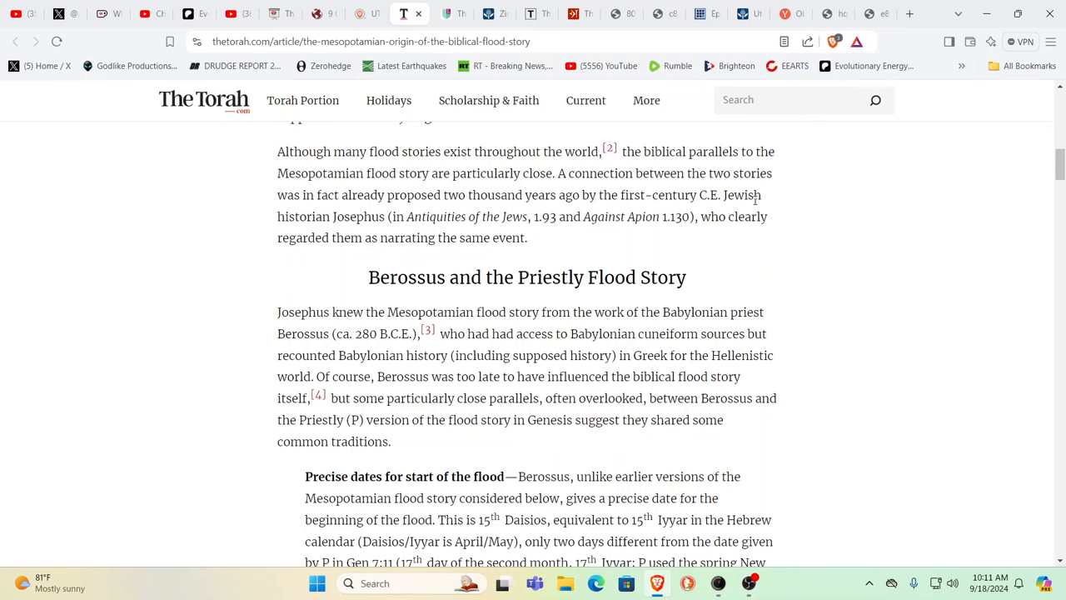
pyautogui.moveTo(515, 135)
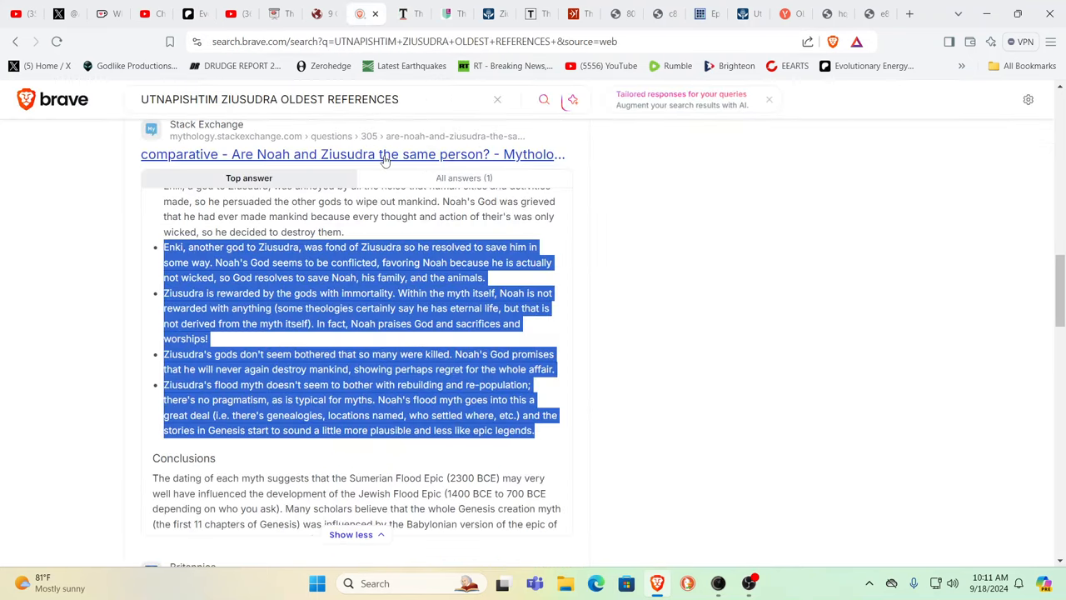
pyautogui.moveTo(868, 317)
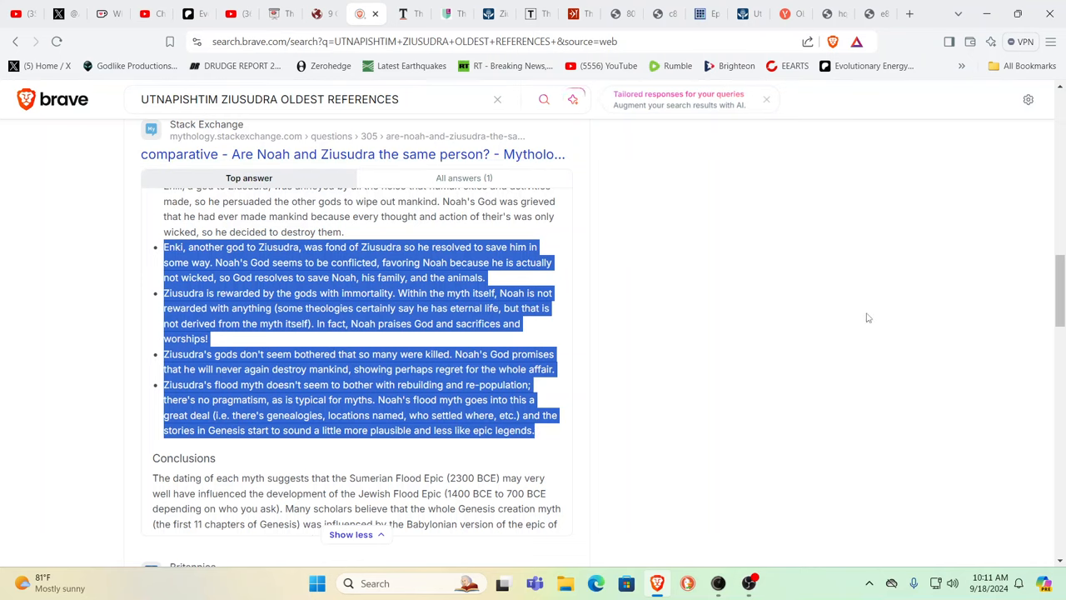
pyautogui.moveTo(885, 328)
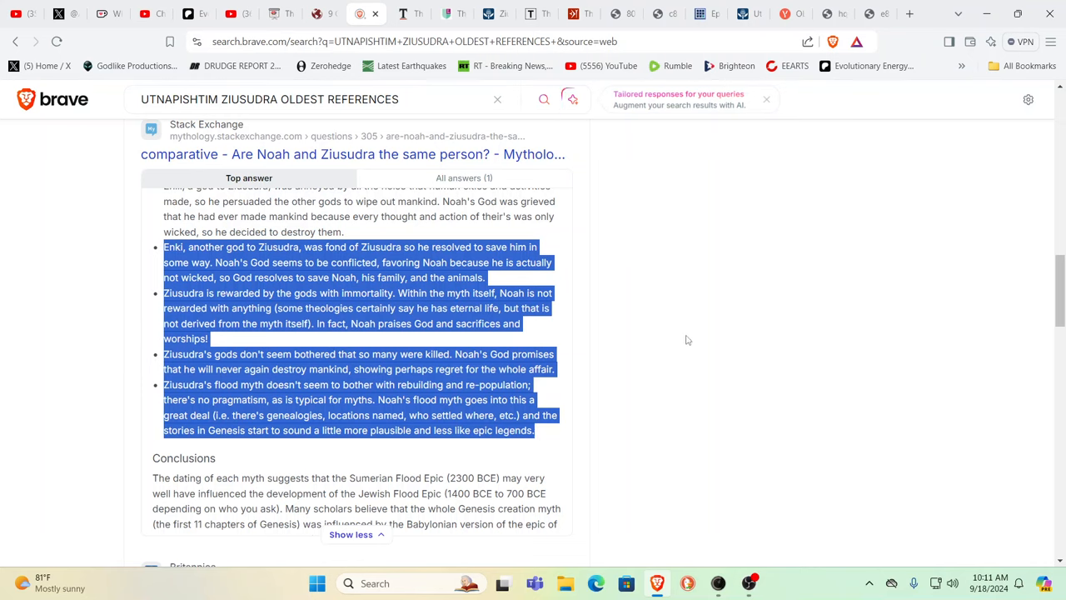
pyautogui.moveTo(754, 314)
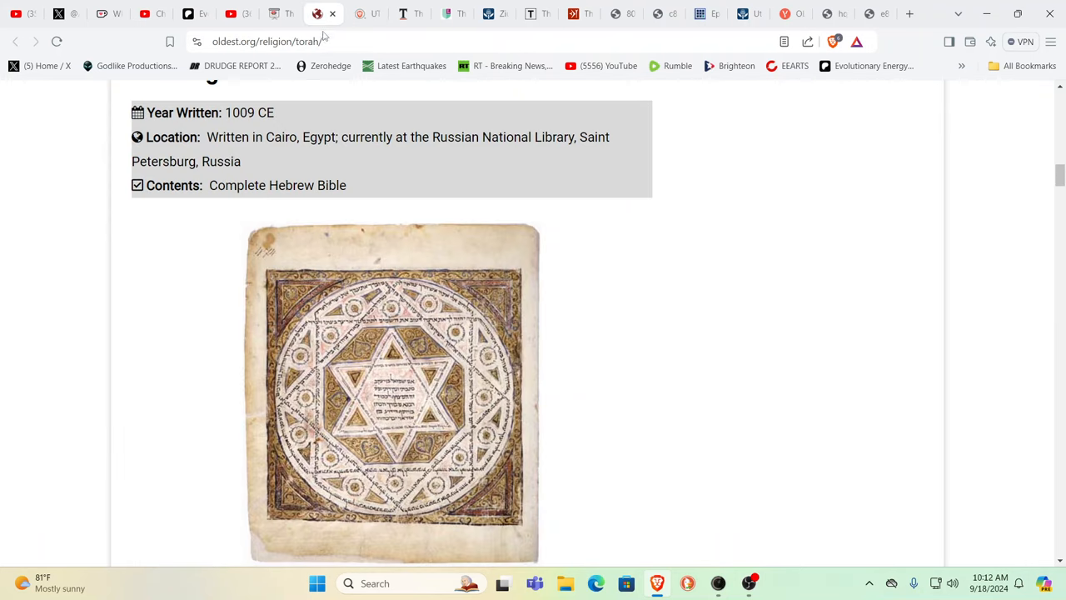
pyautogui.moveTo(874, 335)
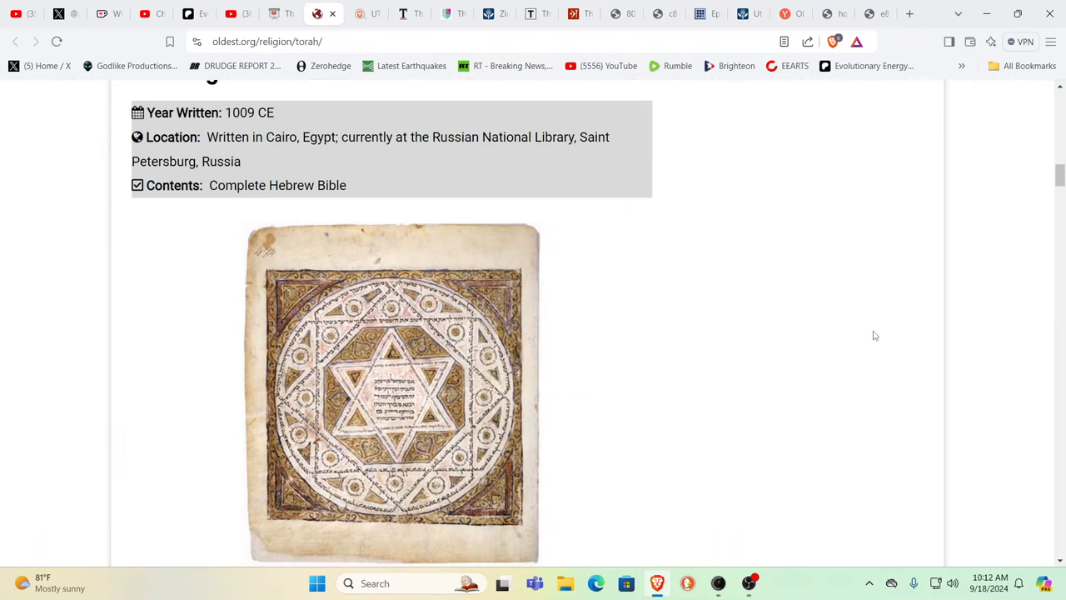
pyautogui.moveTo(892, 332)
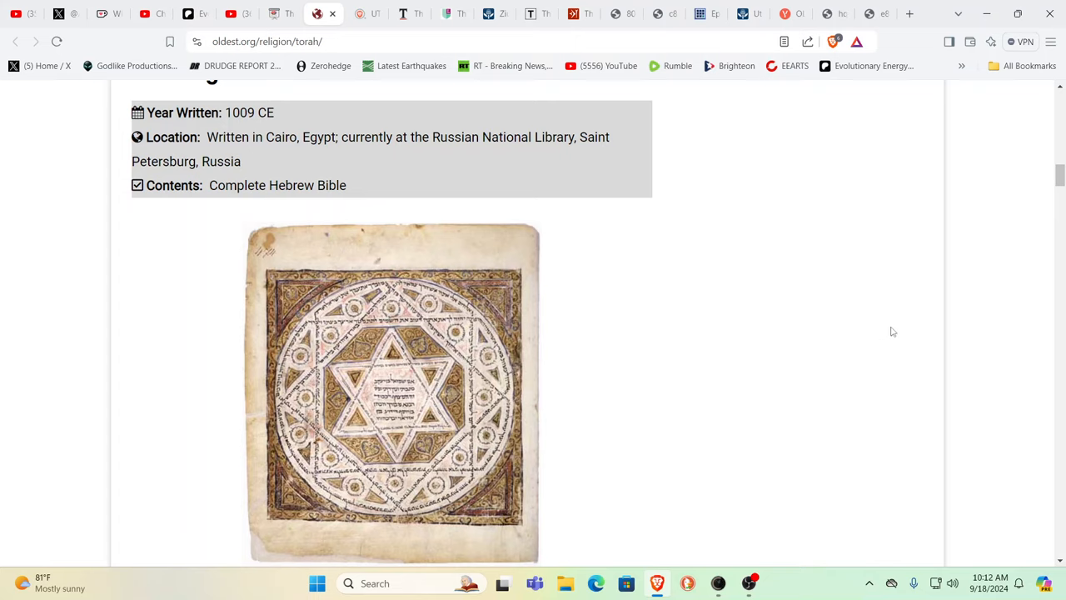
pyautogui.moveTo(488, 237)
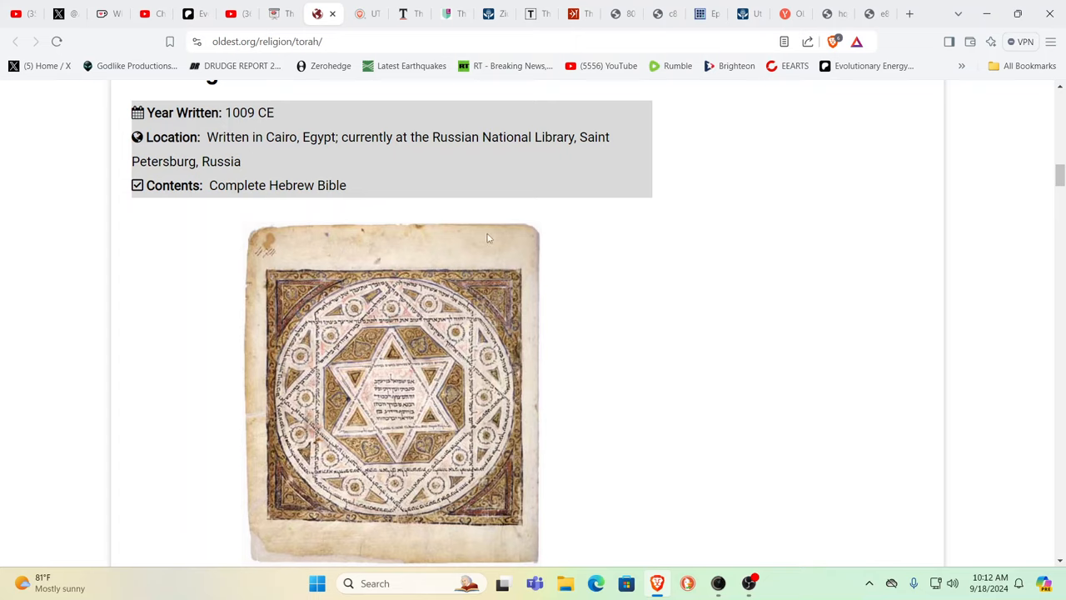
pyautogui.moveTo(629, 240)
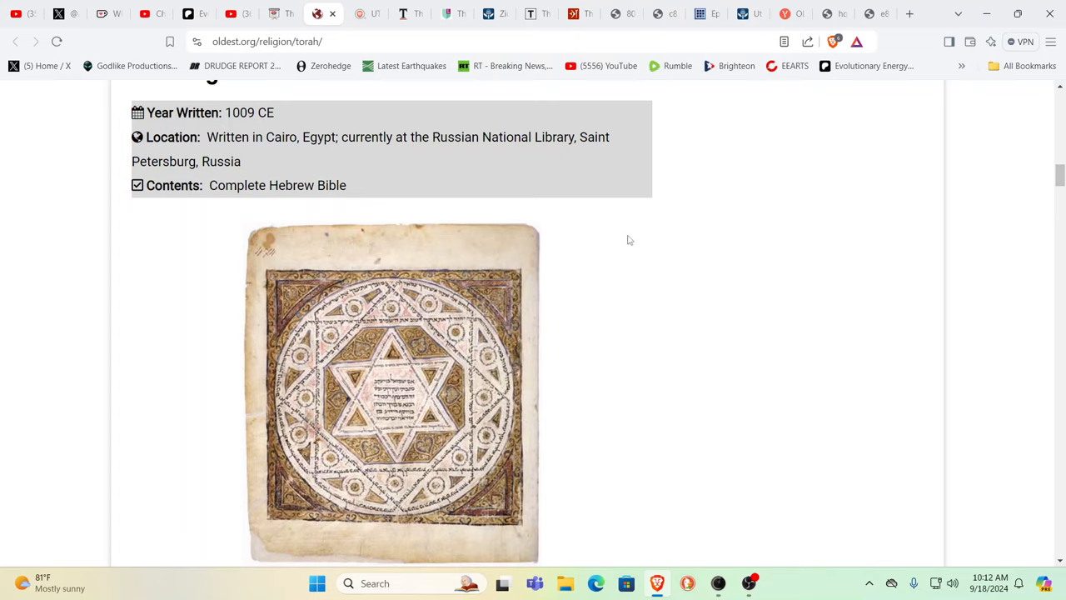
pyautogui.moveTo(657, 245)
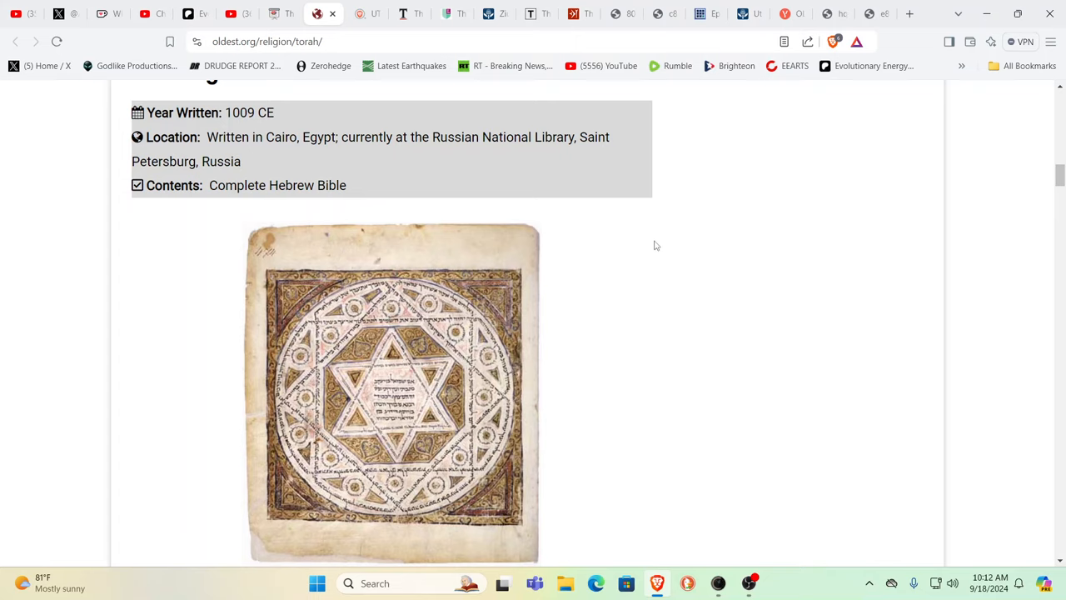
pyautogui.moveTo(607, 319)
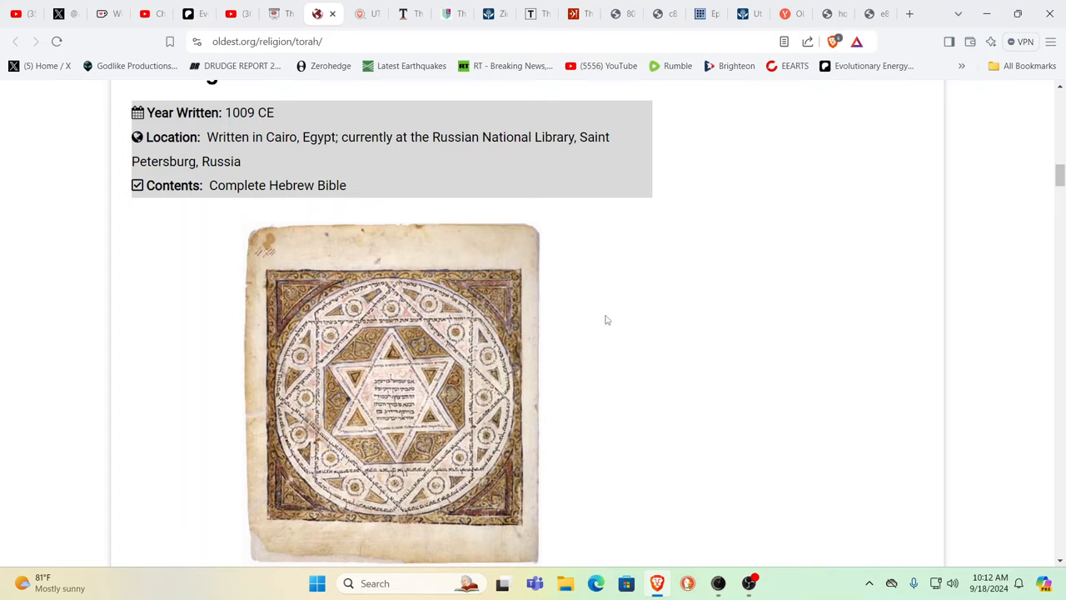
pyautogui.moveTo(342, 202)
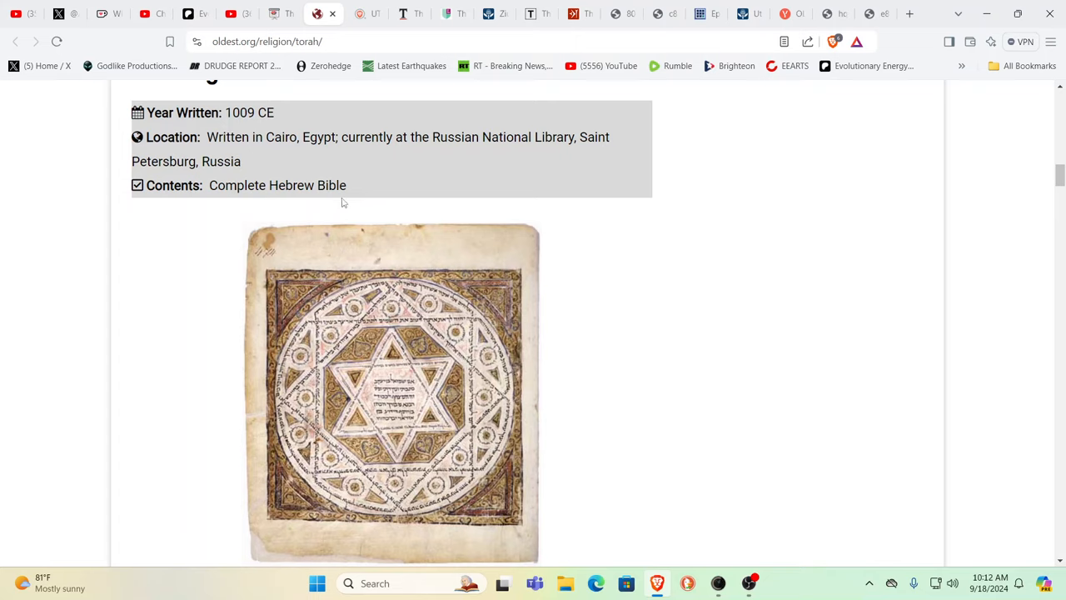
pyautogui.moveTo(598, 249)
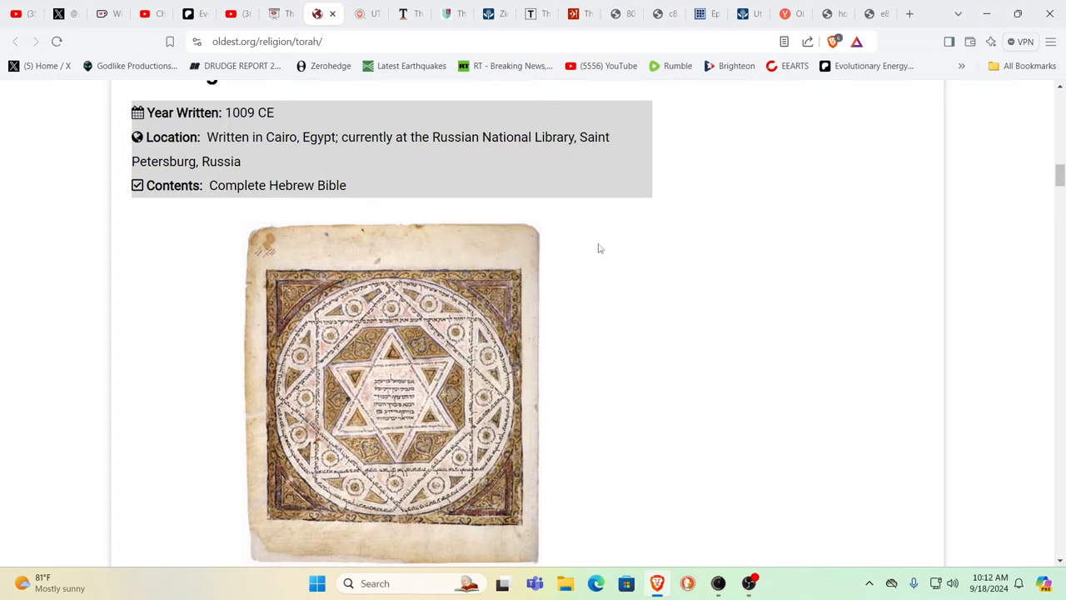
pyautogui.moveTo(688, 238)
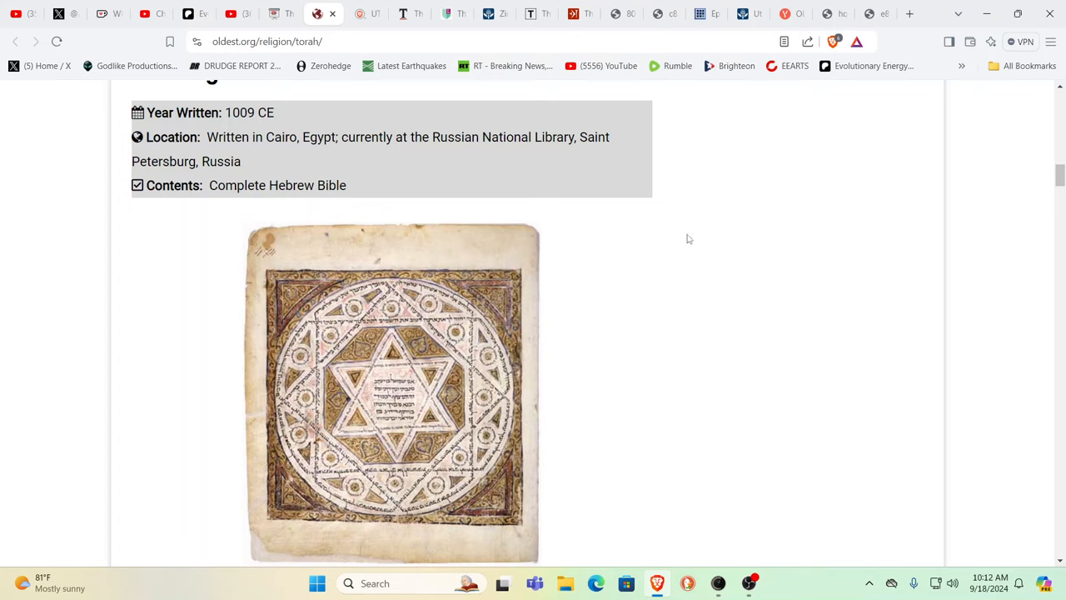
pyautogui.moveTo(719, 244)
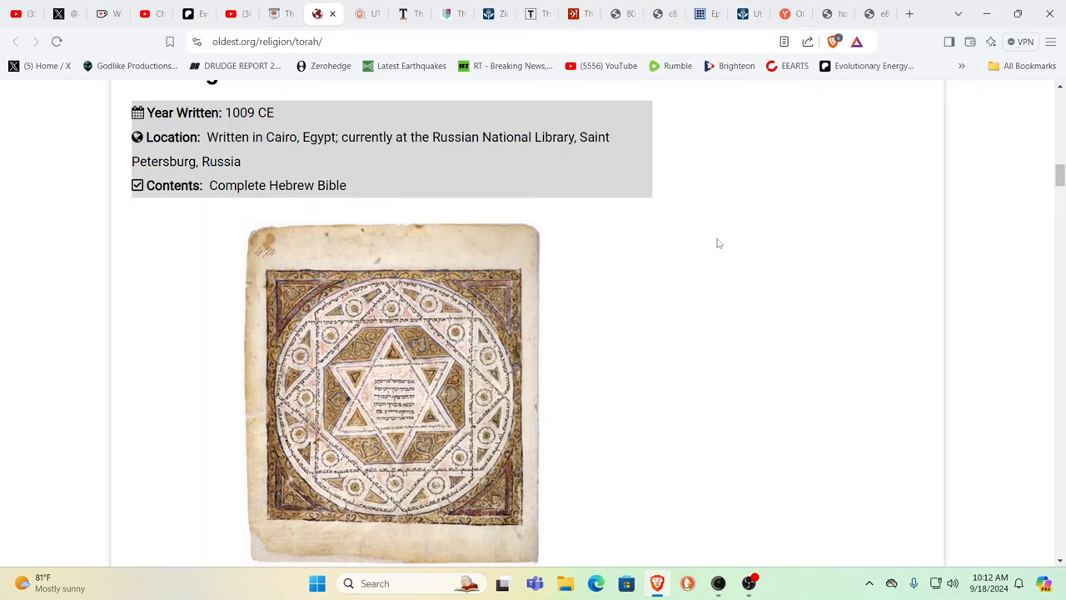
pyautogui.moveTo(731, 241)
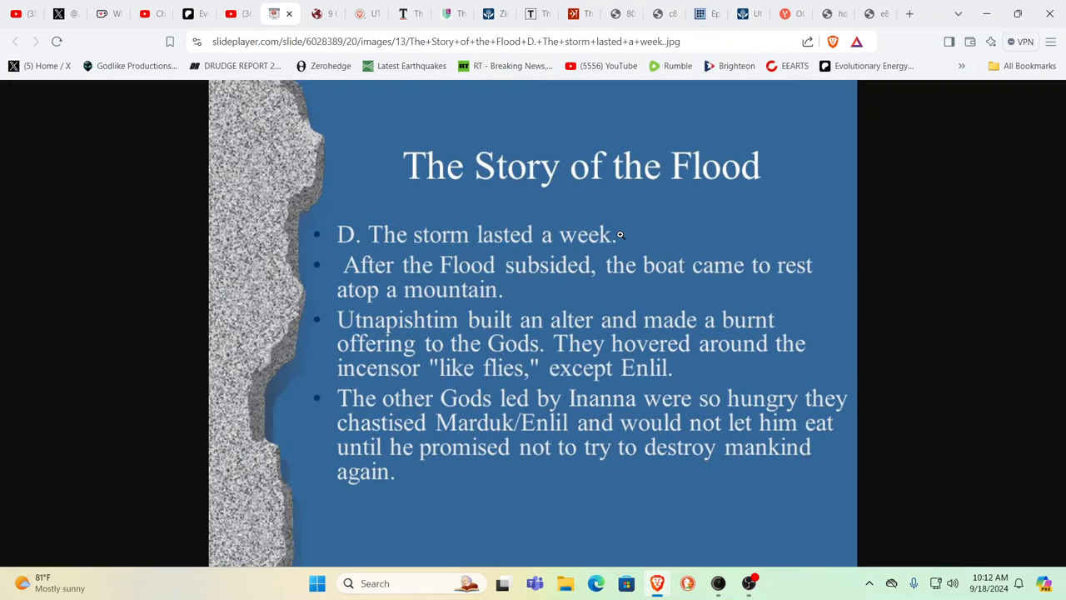
pyautogui.moveTo(657, 349)
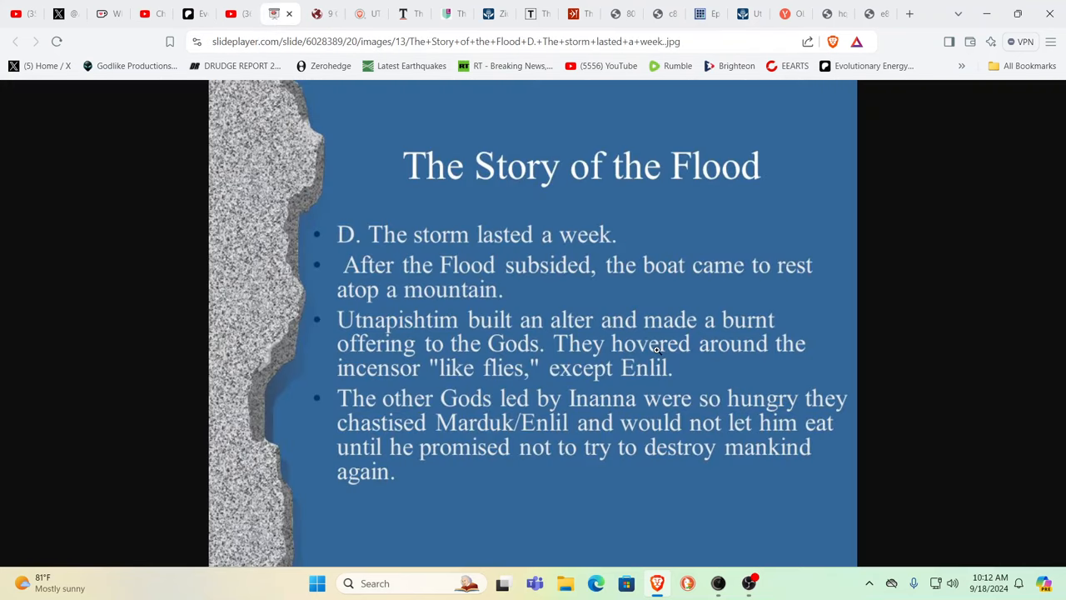
pyautogui.moveTo(701, 340)
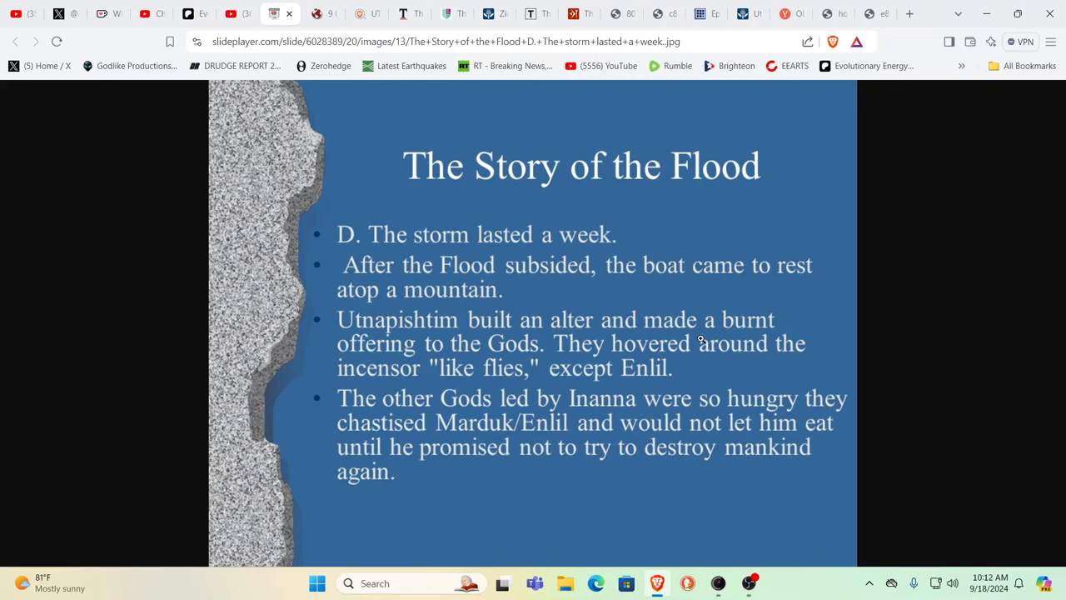
pyautogui.moveTo(458, 235)
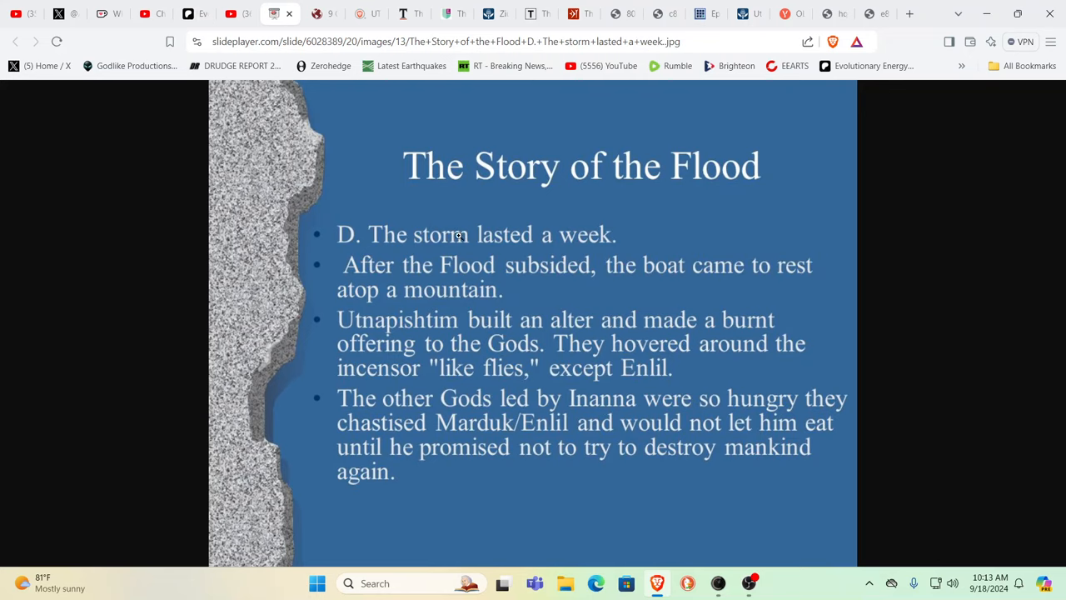
pyautogui.moveTo(307, 84)
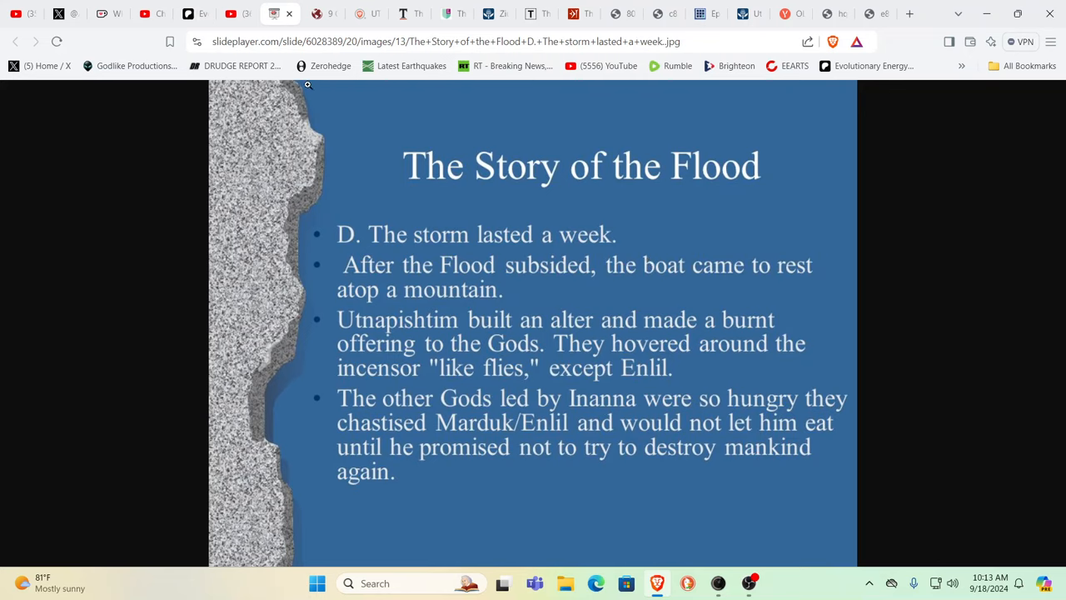
pyautogui.moveTo(703, 265)
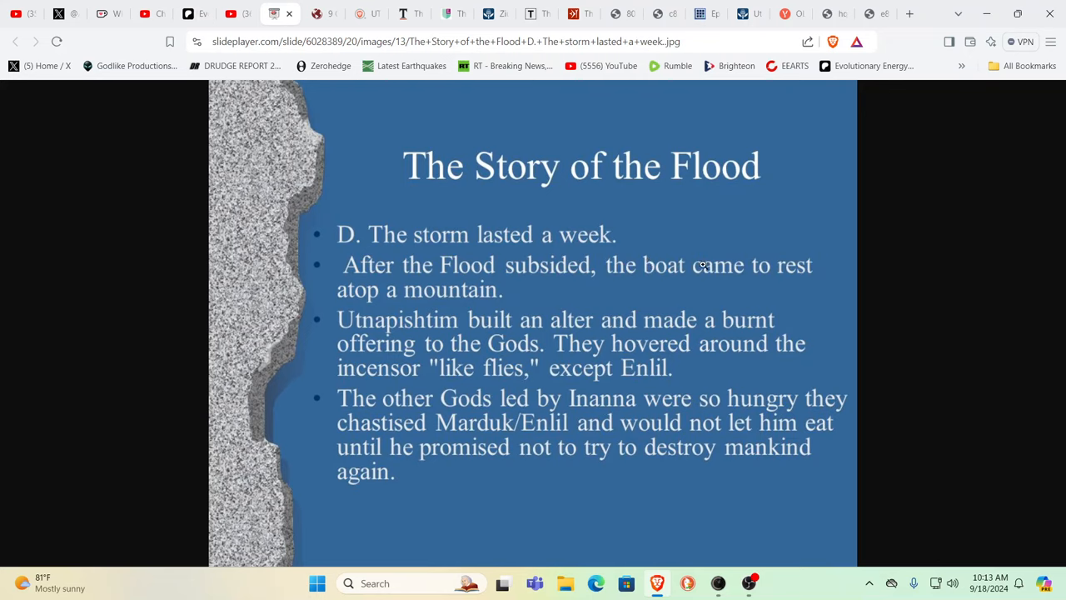
pyautogui.moveTo(240, 28)
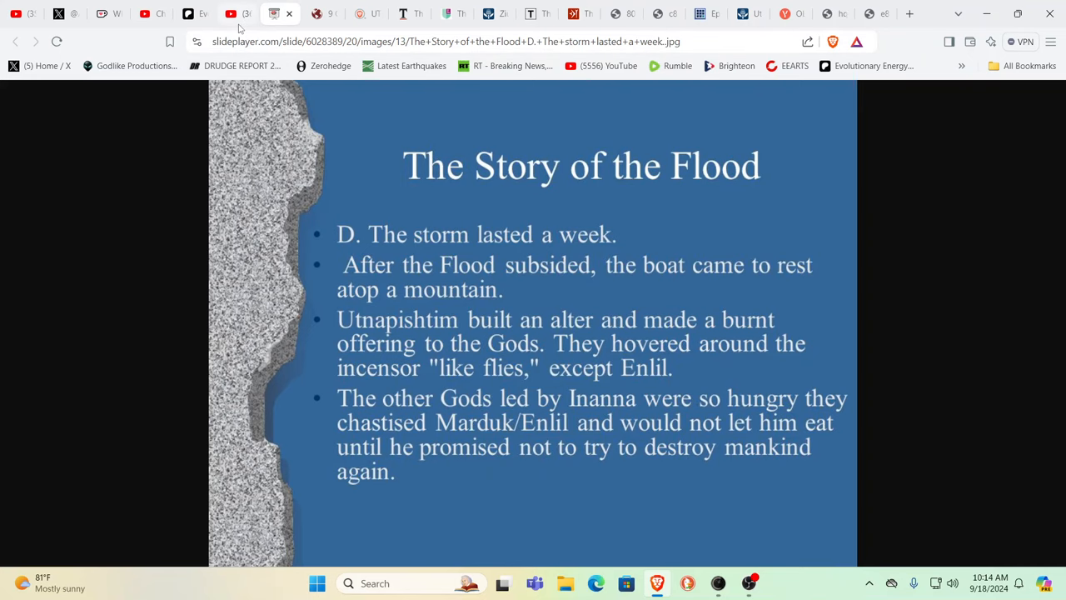
# Switch to the Evolutionary Energy Arts YouTube playlist 'A New Deeper Look Into the Bible'.
pyautogui.click(230, 15)
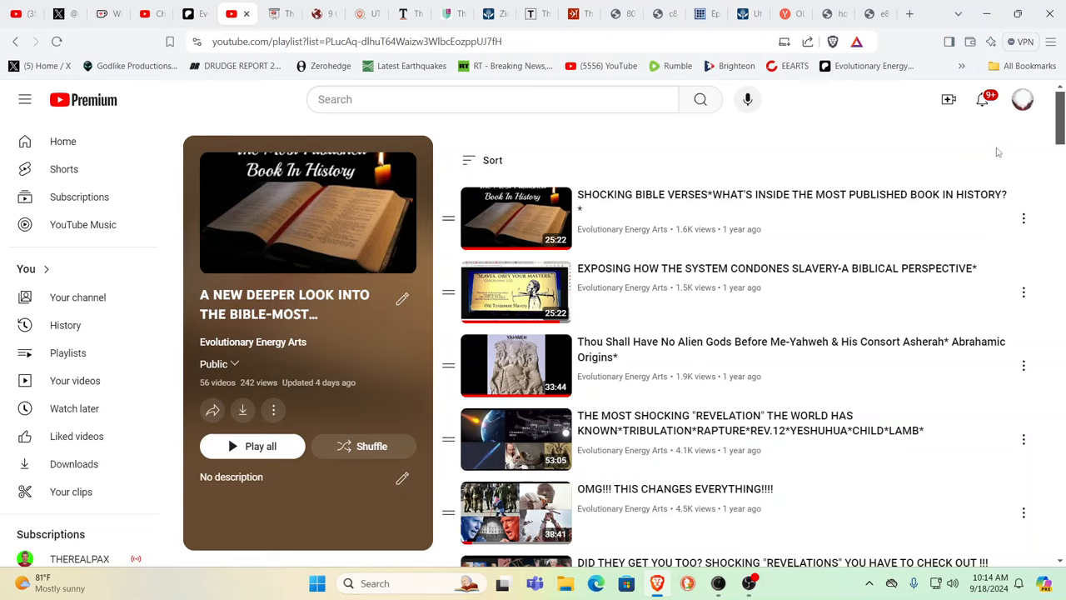
pyautogui.moveTo(766, 291)
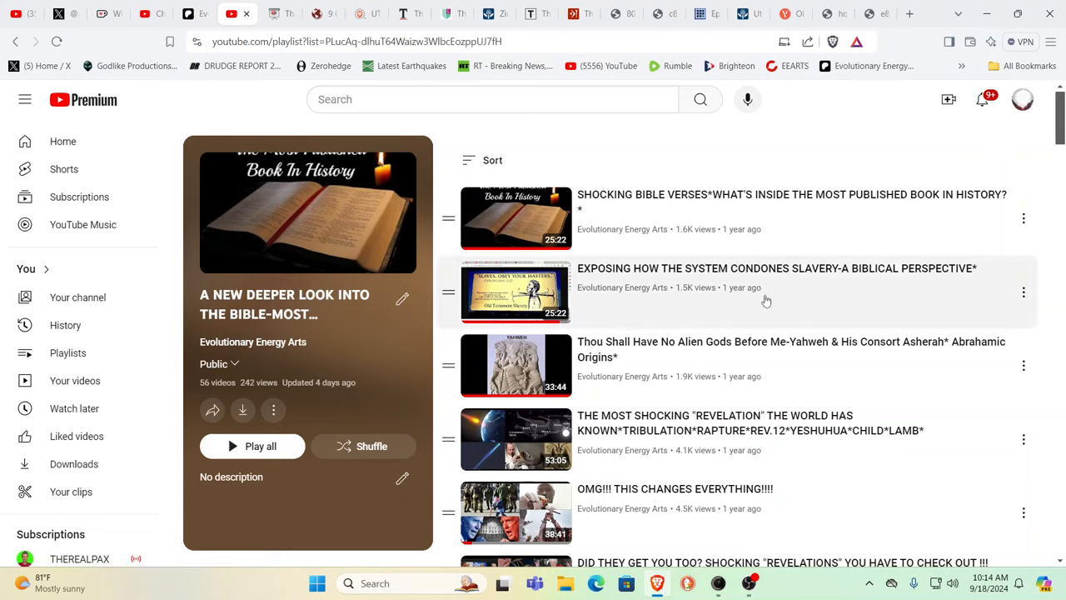
pyautogui.moveTo(775, 241)
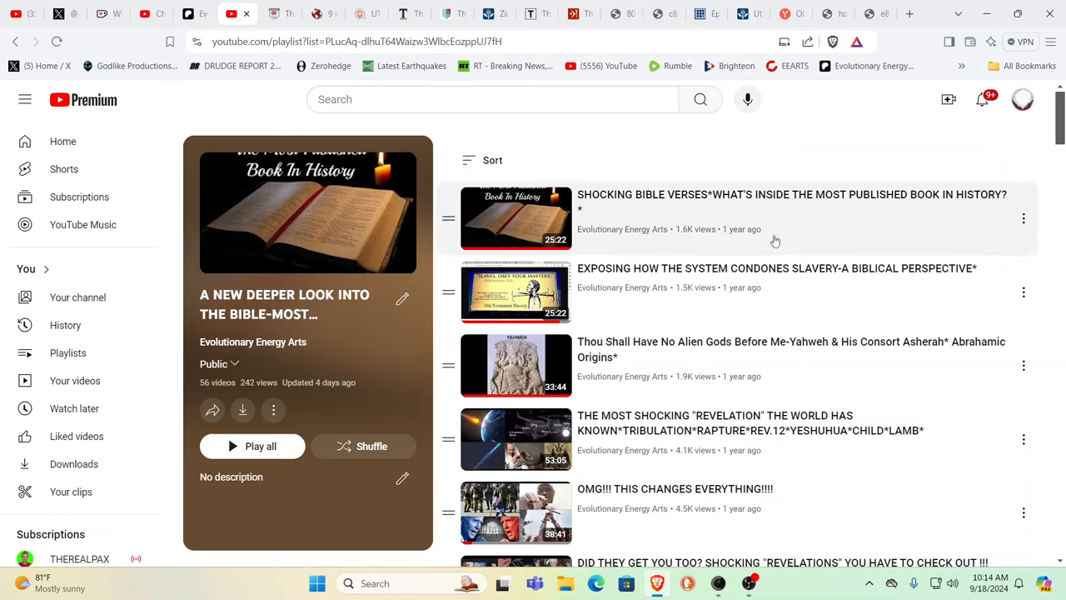
pyautogui.moveTo(840, 181)
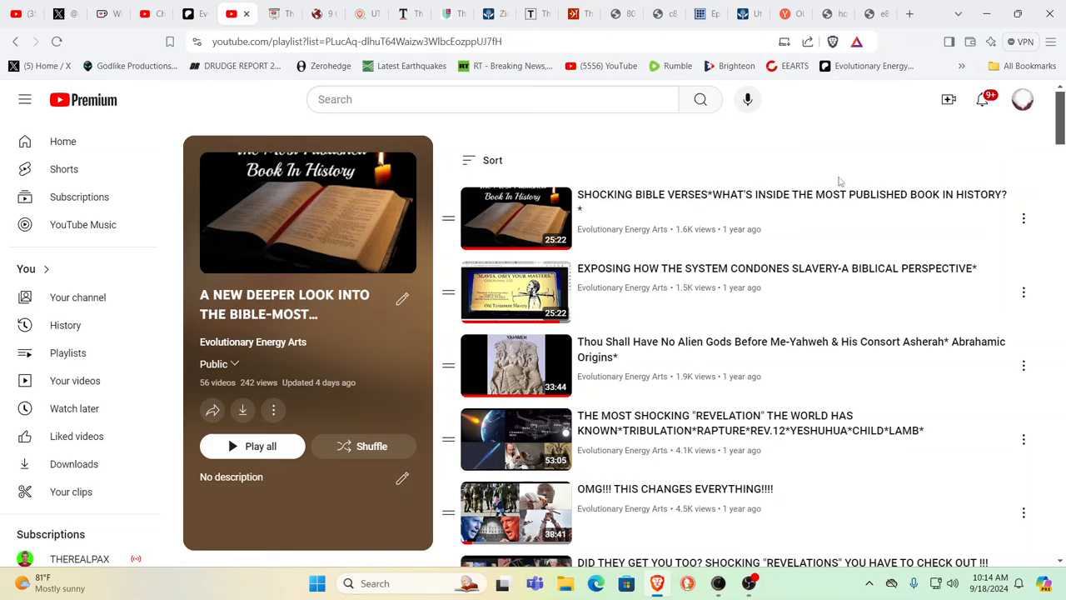